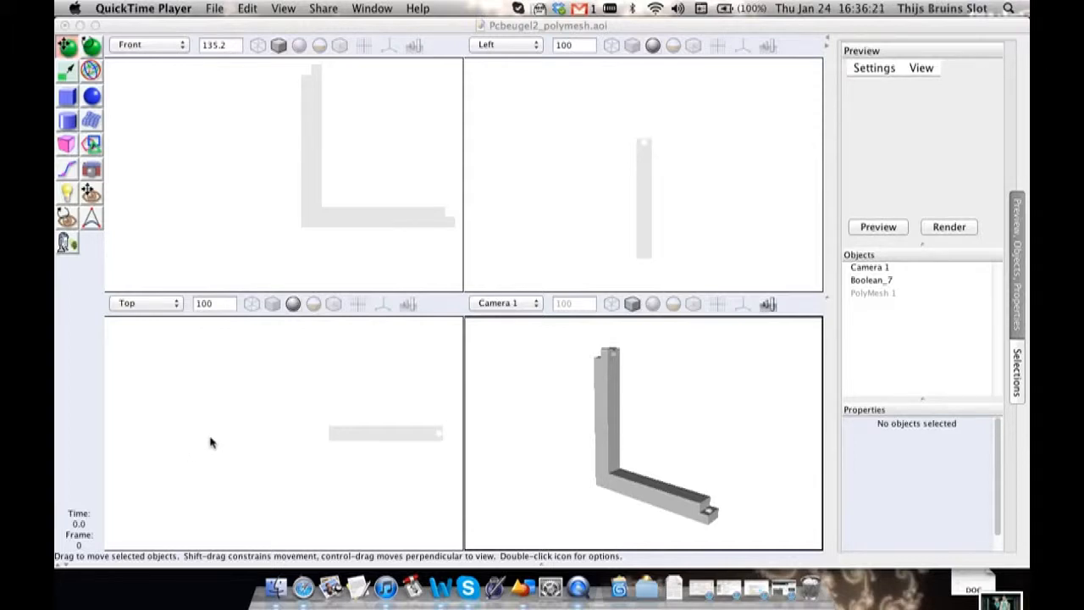
{"action": "mouse_move", "coordinate": [593, 373]}
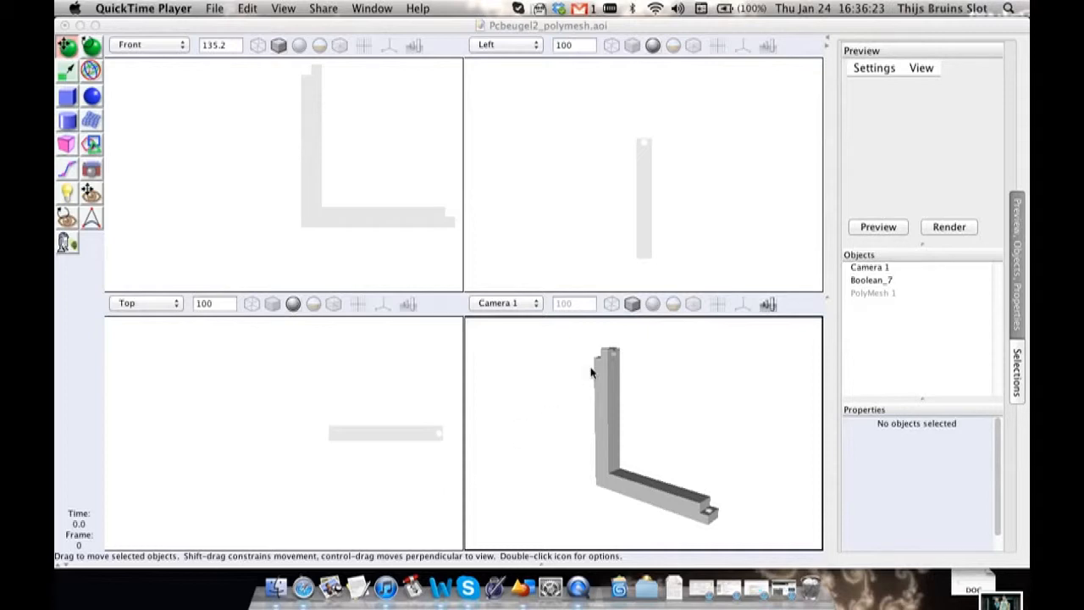
{"action": "mouse_move", "coordinate": [767, 401]}
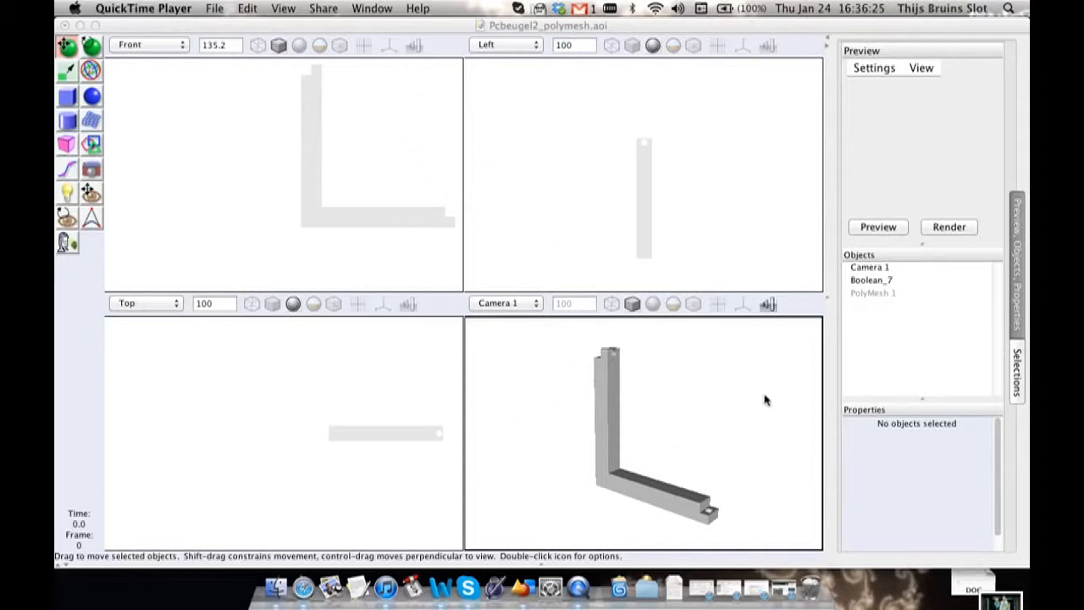
{"action": "mouse_move", "coordinate": [374, 195]}
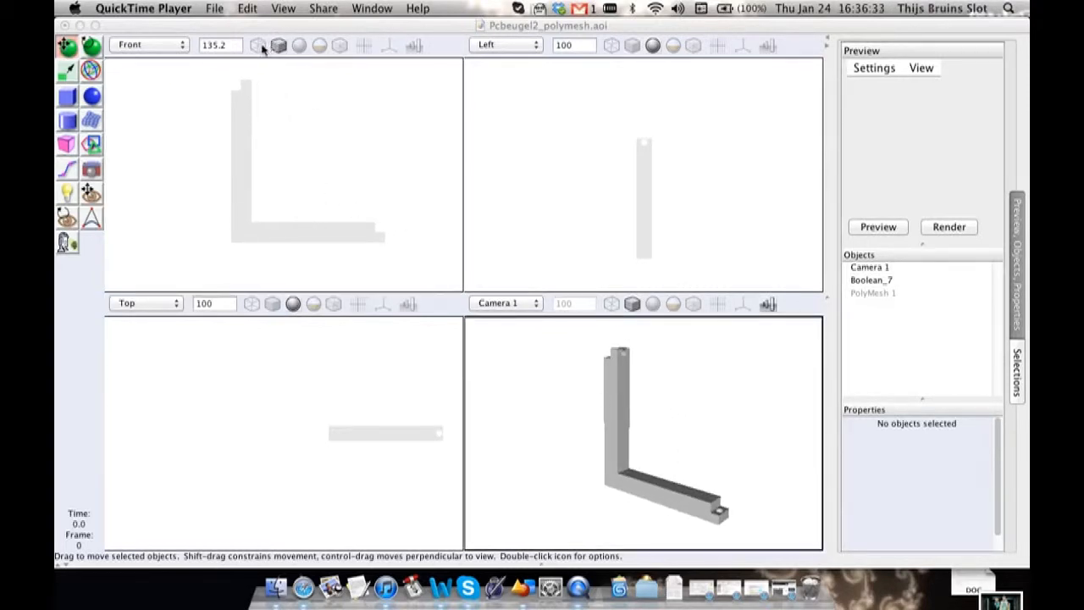
{"action": "mouse_move", "coordinate": [639, 375]}
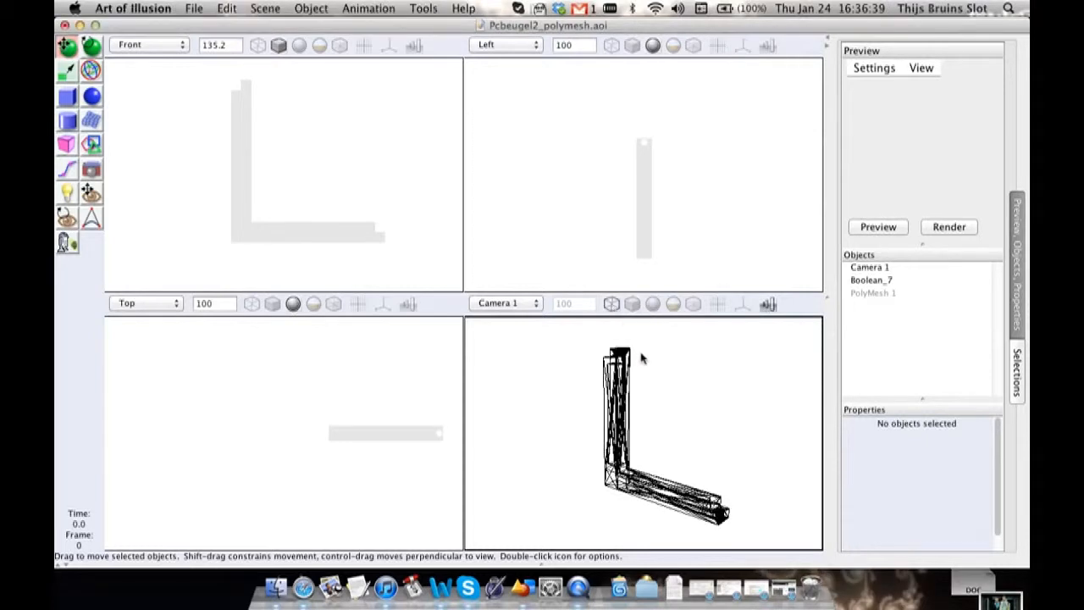
Switch the Front view to wireframe and the Camera 1 view to solid shading.
{"action": "left_click", "coordinate": [257, 45]}
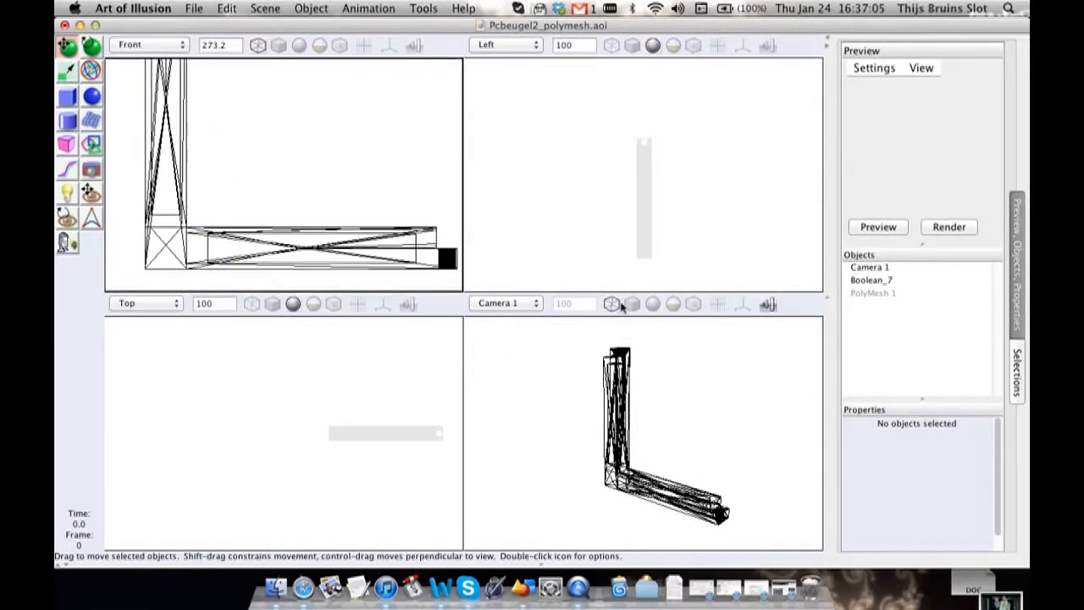
{"action": "left_click", "coordinate": [632, 304]}
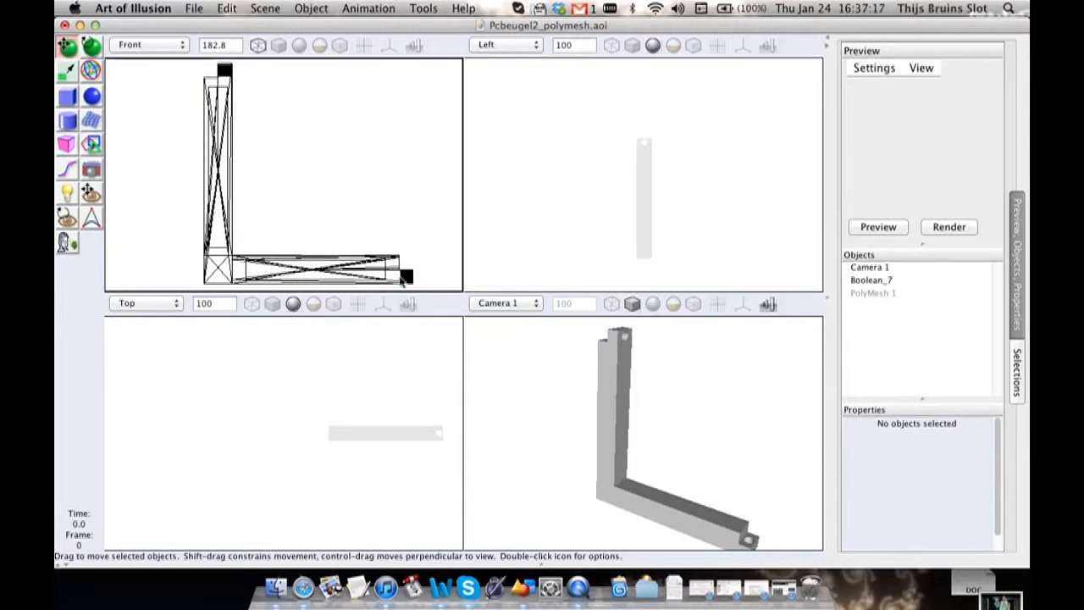
{"action": "mouse_move", "coordinate": [334, 233]}
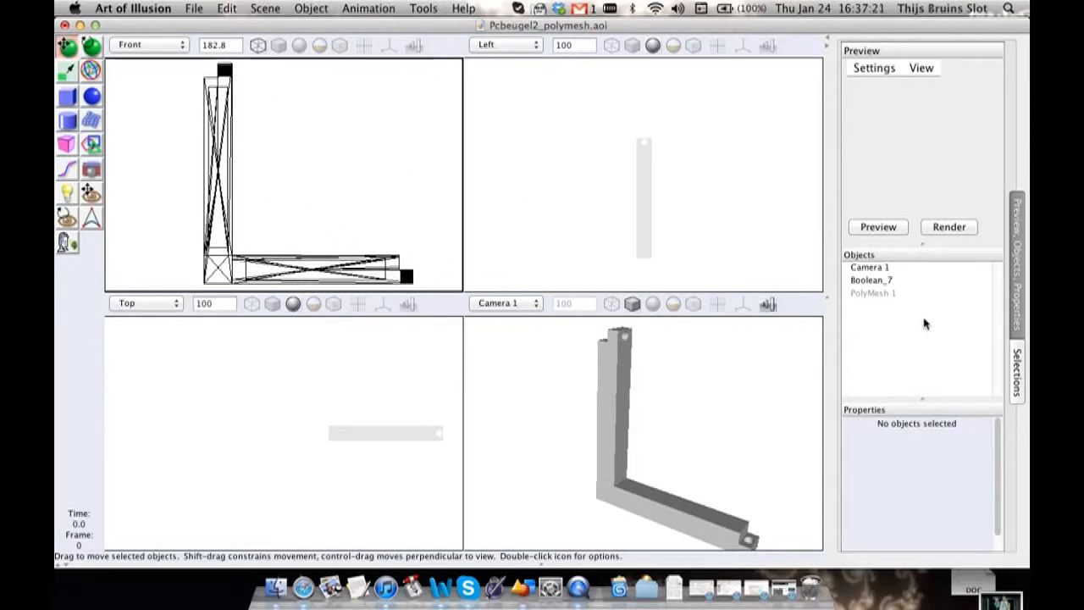
{"action": "double_click", "coordinate": [871, 279]}
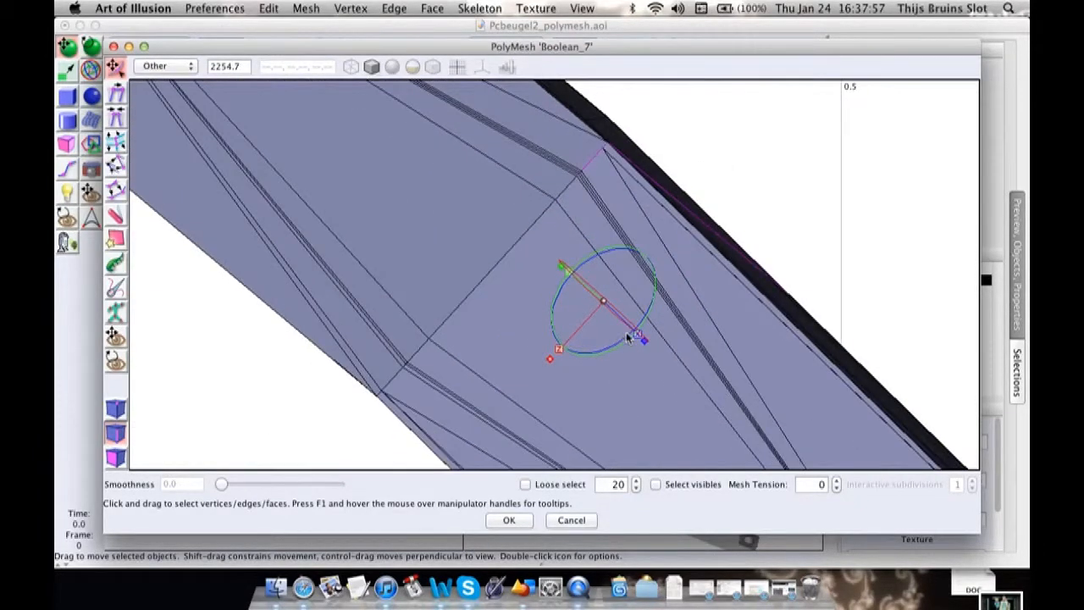
{"action": "left_click_drag", "start_coordinate": [631, 339], "coordinate": [606, 304]}
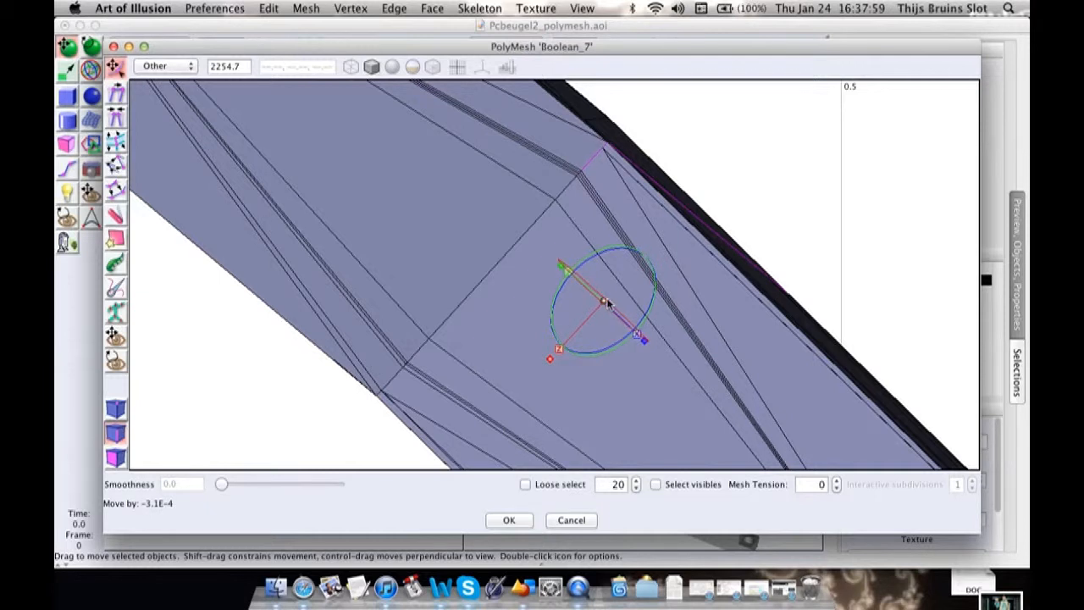
{"action": "left_click_drag", "start_coordinate": [605, 303], "coordinate": [555, 265]}
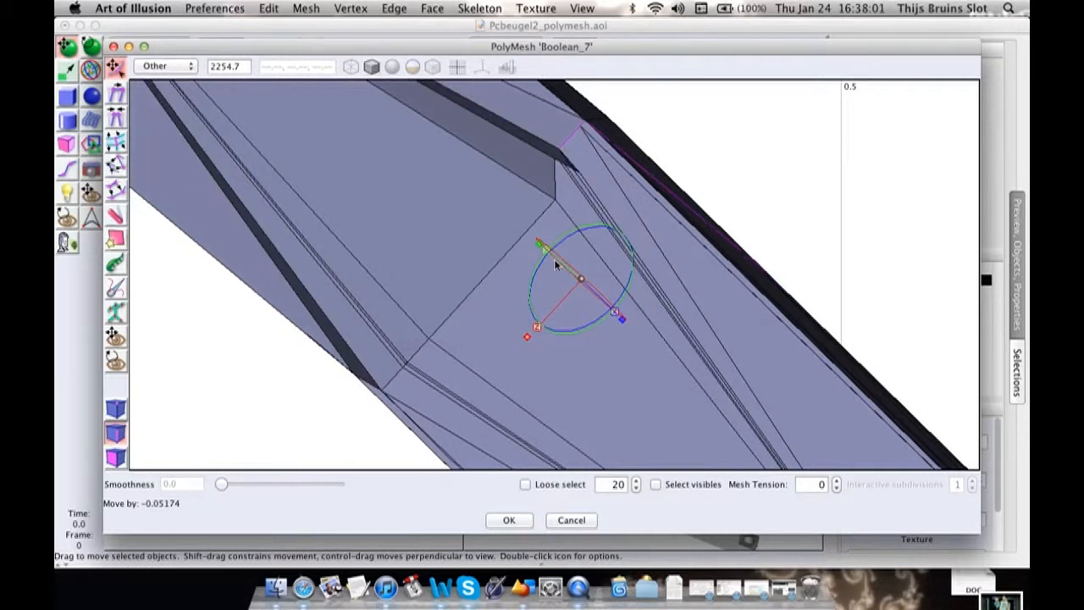
{"action": "left_click_drag", "start_coordinate": [584, 280], "coordinate": [542, 241]}
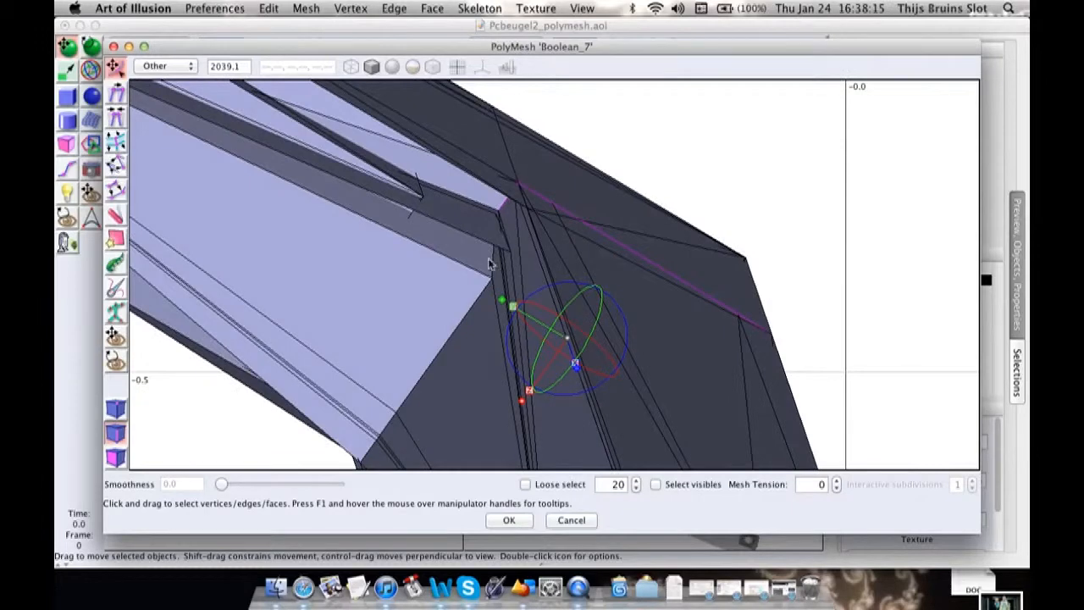
{"action": "mouse_move", "coordinate": [394, 290]}
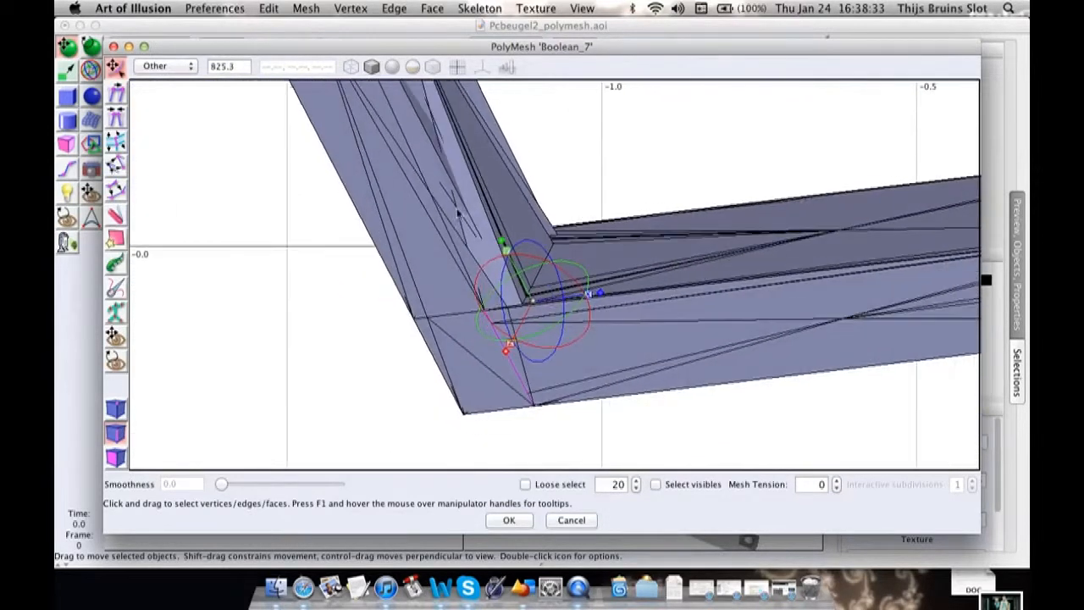
{"action": "left_click", "coordinate": [508, 520]}
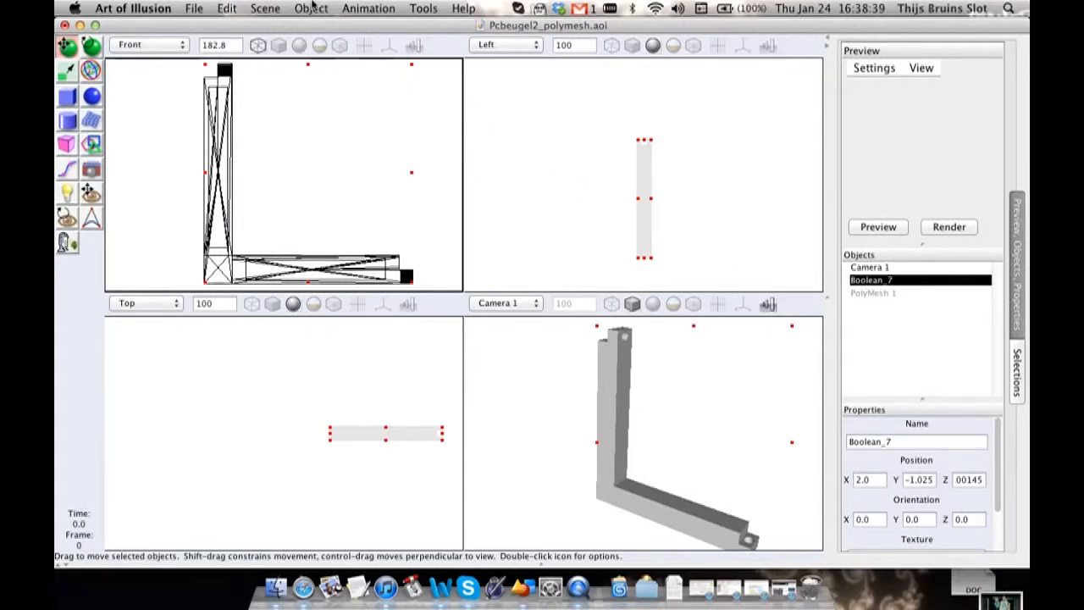
Drag a polymesh box in the Front view, rename it Part_Polymesh, and open it for editing.
{"action": "left_click", "coordinate": [423, 8]}
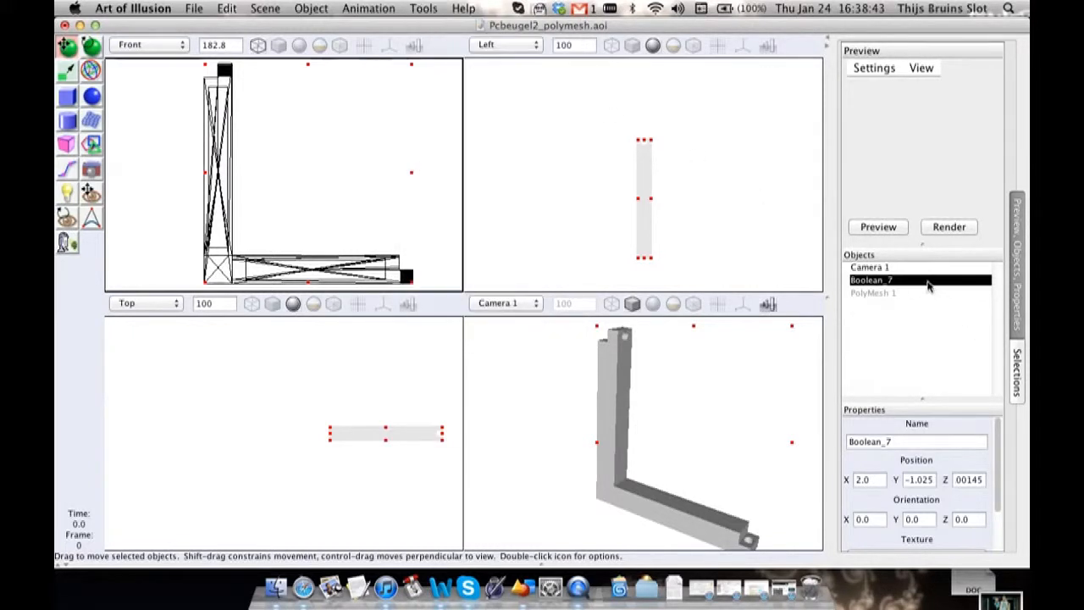
{"action": "mouse_move", "coordinate": [154, 63]}
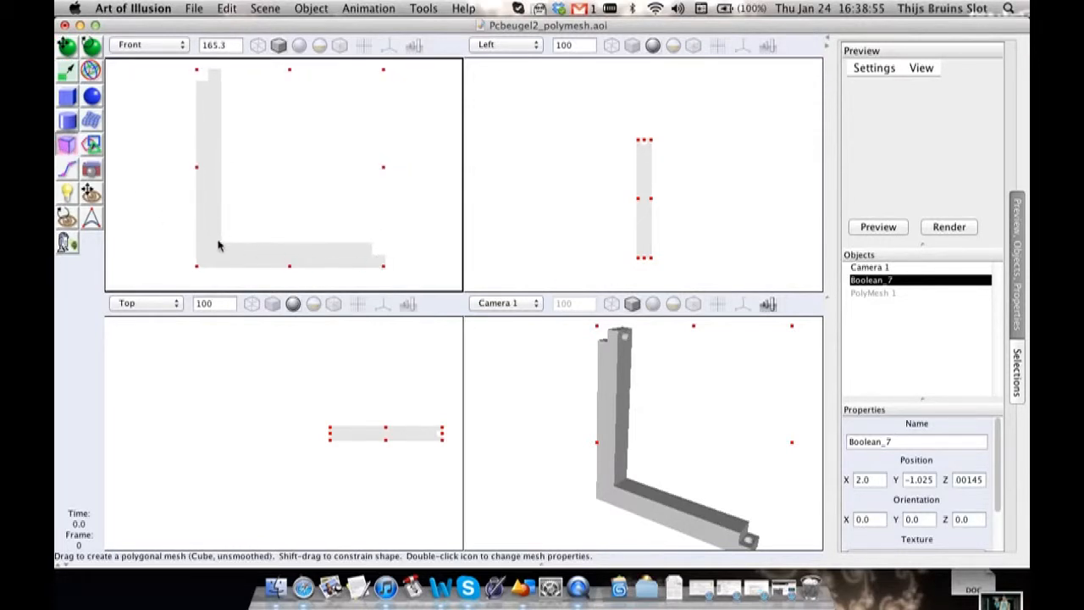
{"action": "left_click_drag", "start_coordinate": [218, 246], "coordinate": [330, 271]}
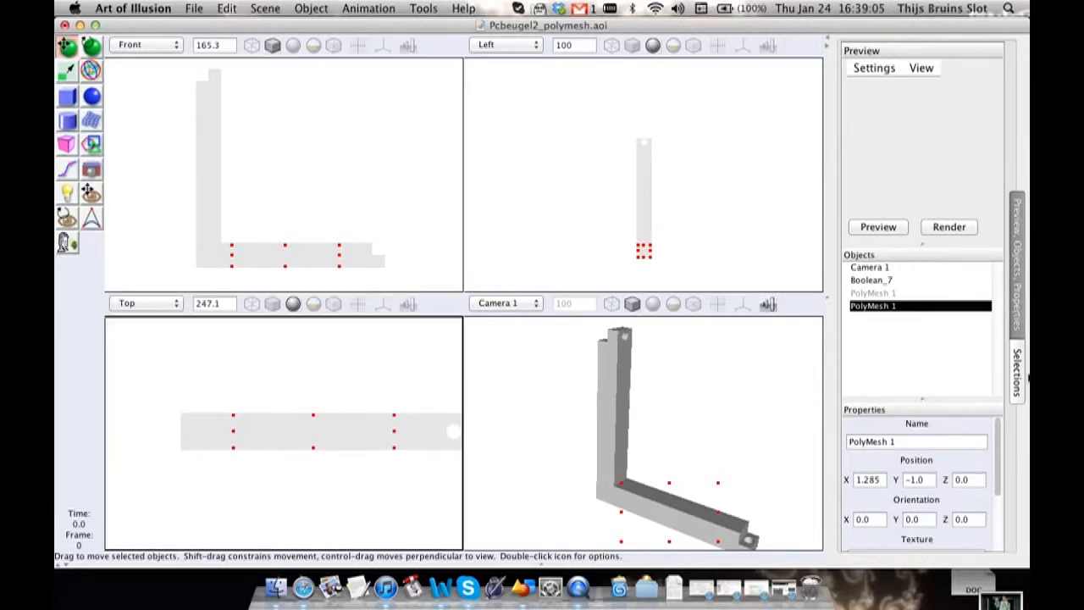
{"action": "left_click", "coordinate": [917, 441]}
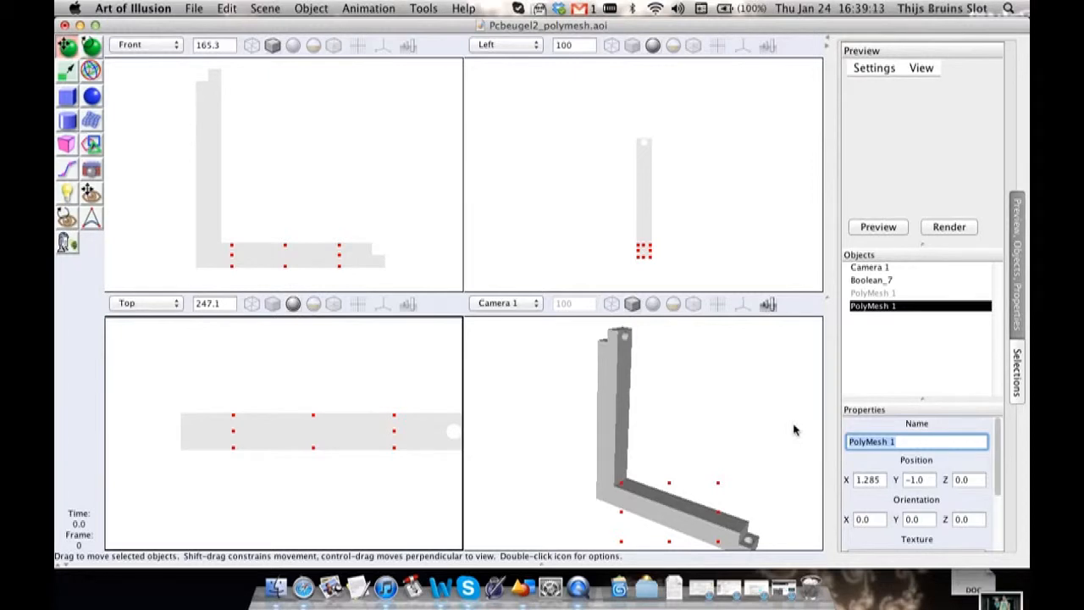
{"action": "type", "text": "Part_"}
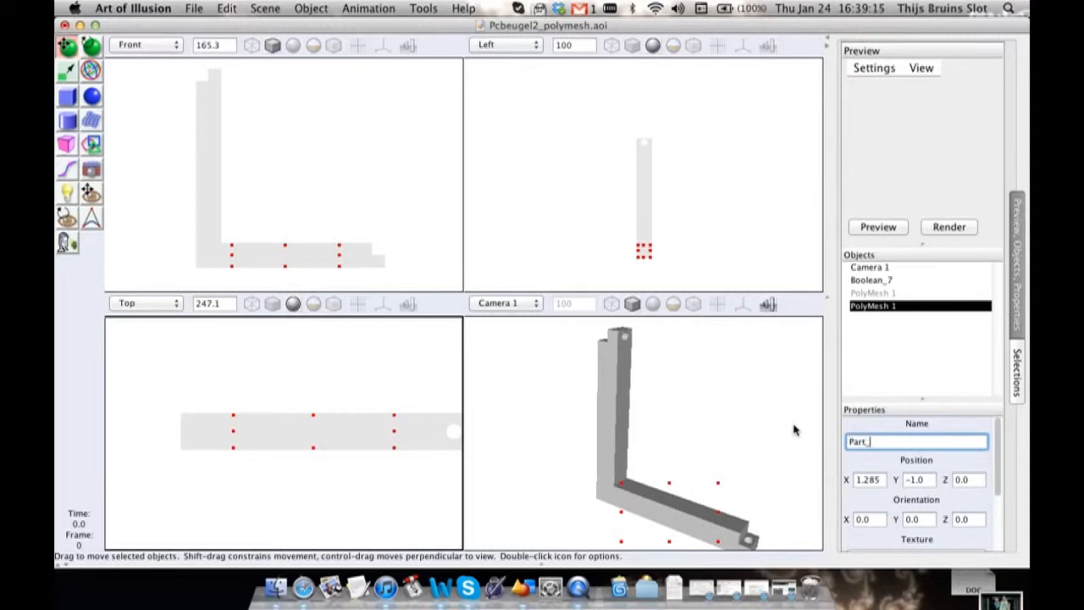
{"action": "type", "text": "Polymesh"}
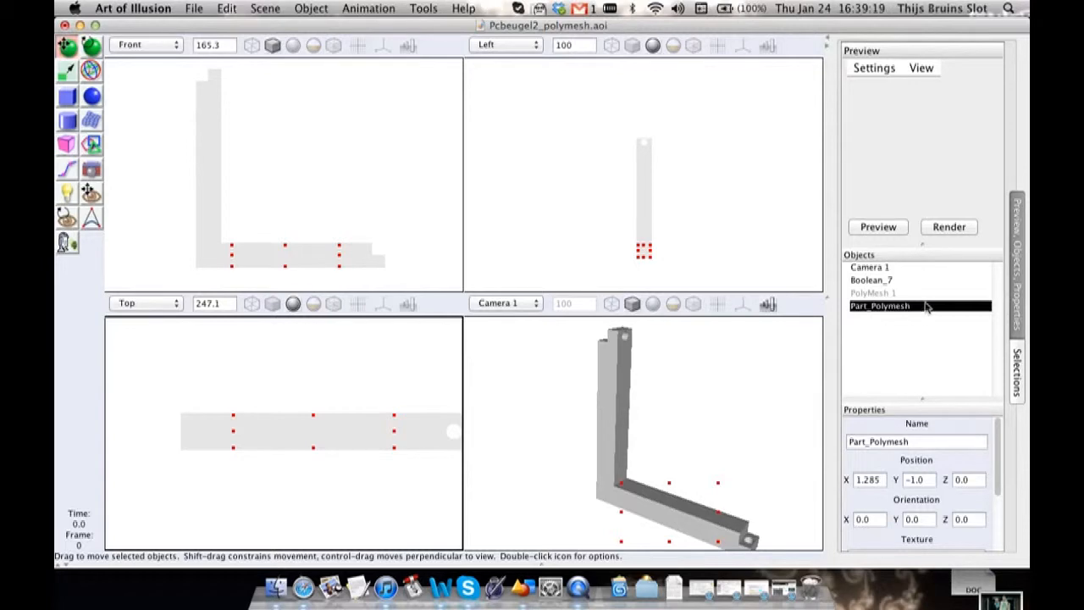
{"action": "double_click", "coordinate": [879, 306]}
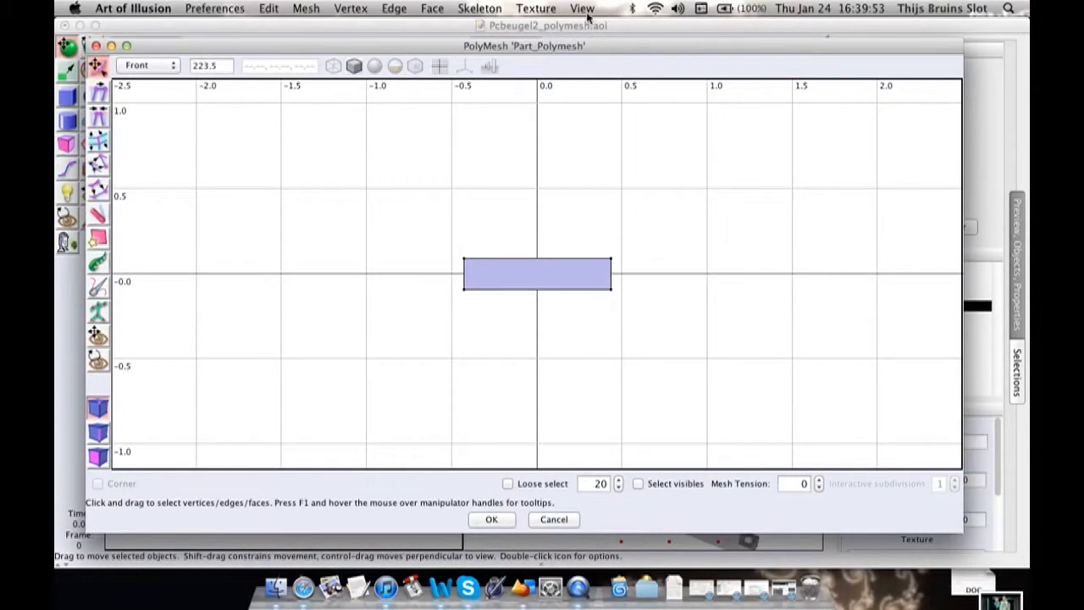
Show the rest of the scene behind the box in the mesh editor.
{"action": "left_click", "coordinate": [581, 8]}
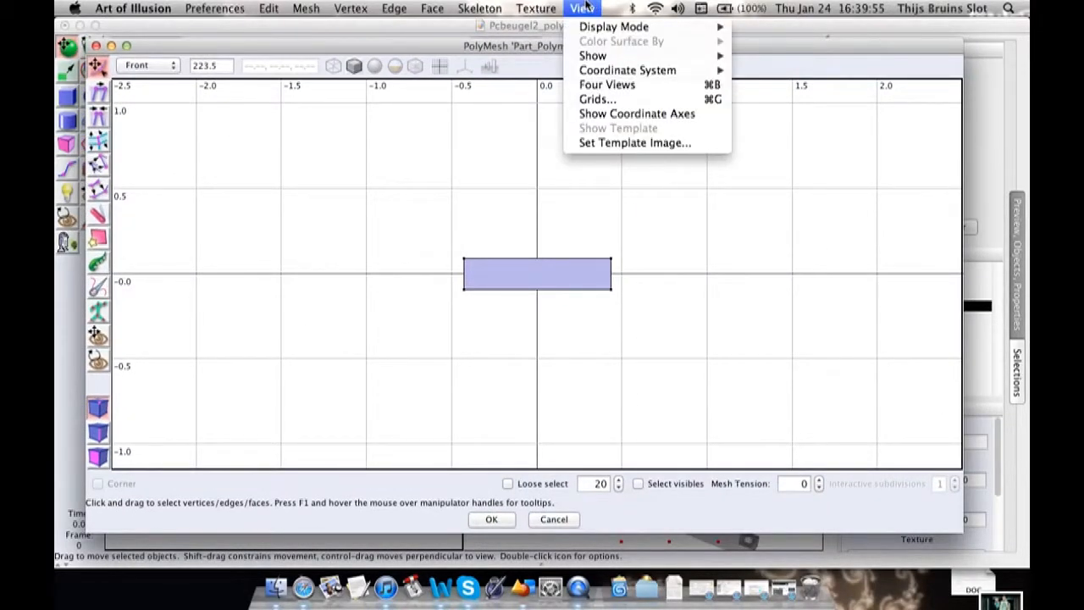
{"action": "left_click", "coordinate": [582, 9]}
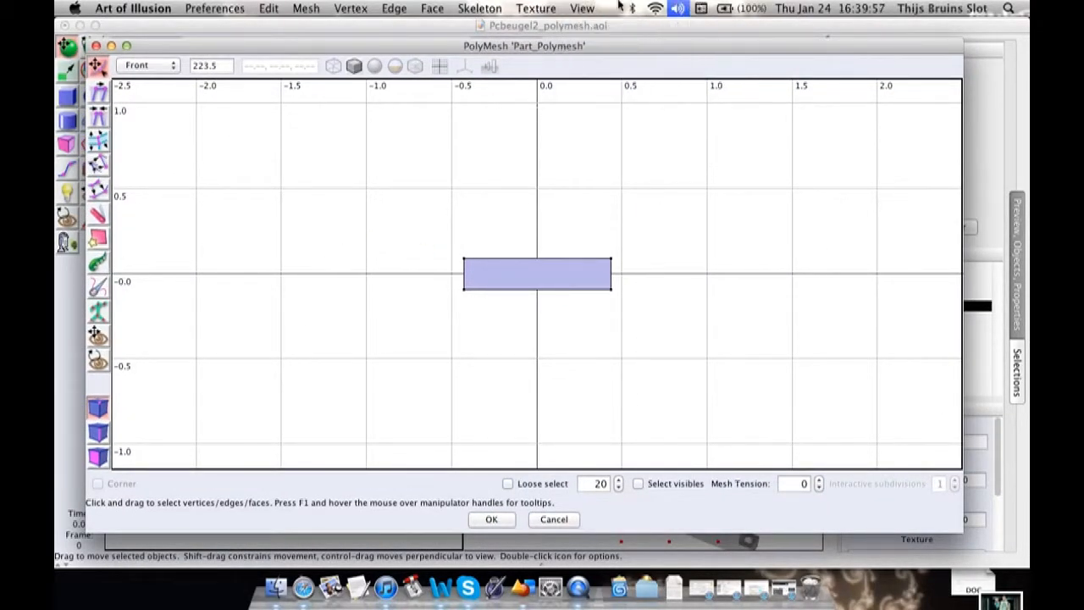
{"action": "left_click", "coordinate": [582, 8]}
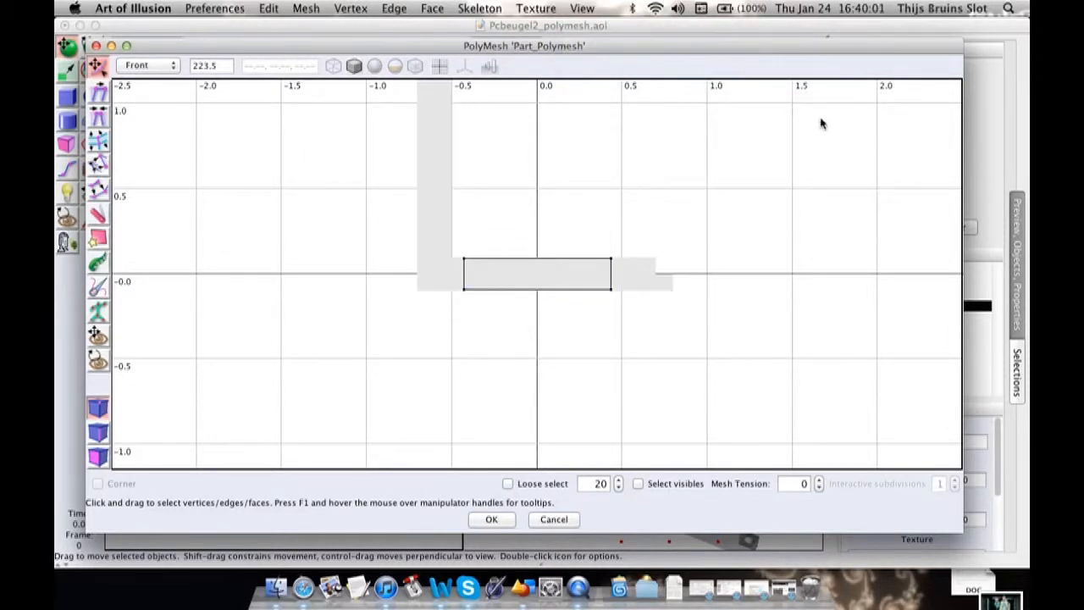
{"action": "left_click", "coordinate": [582, 8]}
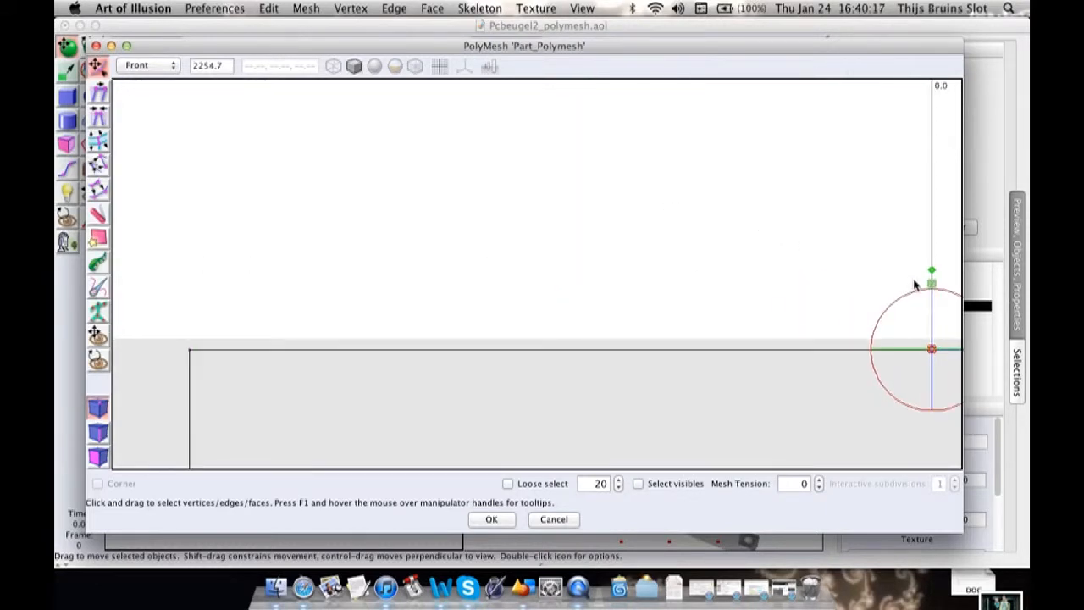
Drag the box's end face and vertices to match the bracket's horizontal arm outline.
{"action": "left_click_drag", "start_coordinate": [931, 283], "coordinate": [932, 260]}
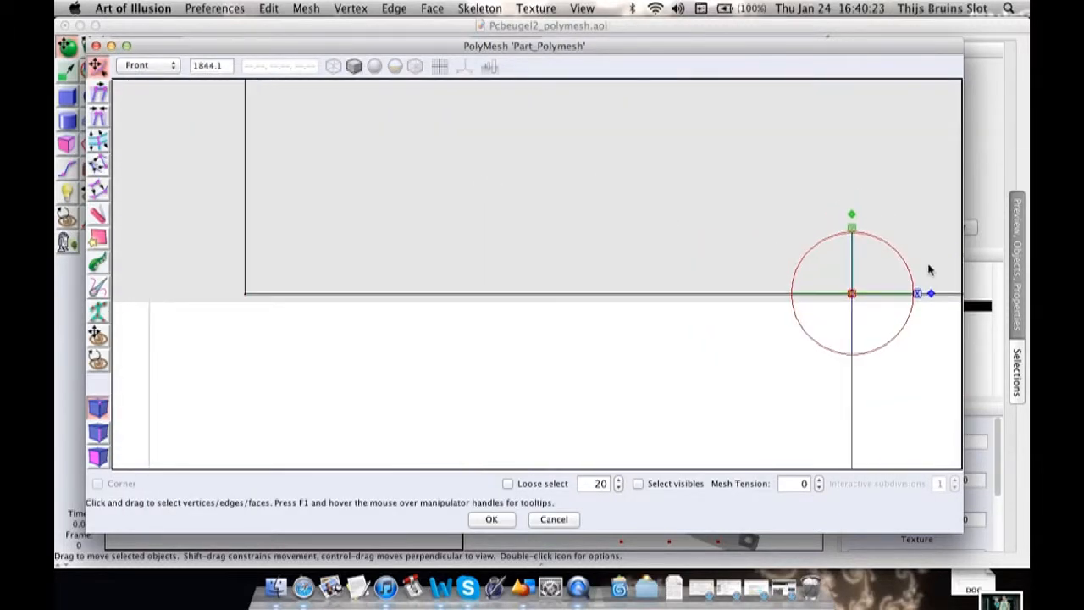
{"action": "left_click_drag", "start_coordinate": [852, 230], "coordinate": [852, 239]}
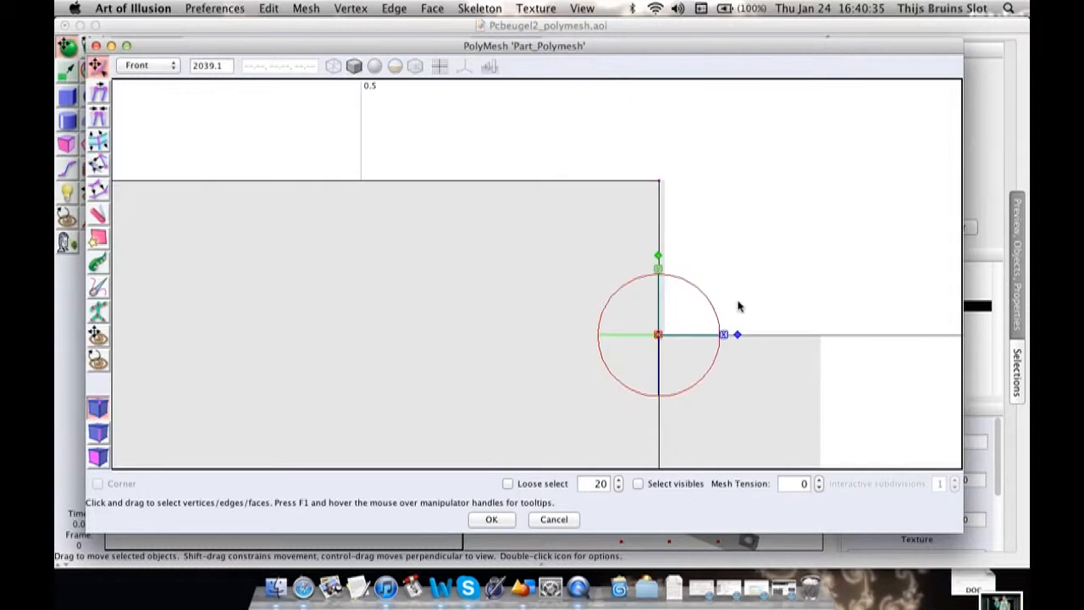
{"action": "left_click_drag", "start_coordinate": [725, 334], "coordinate": [730, 334]}
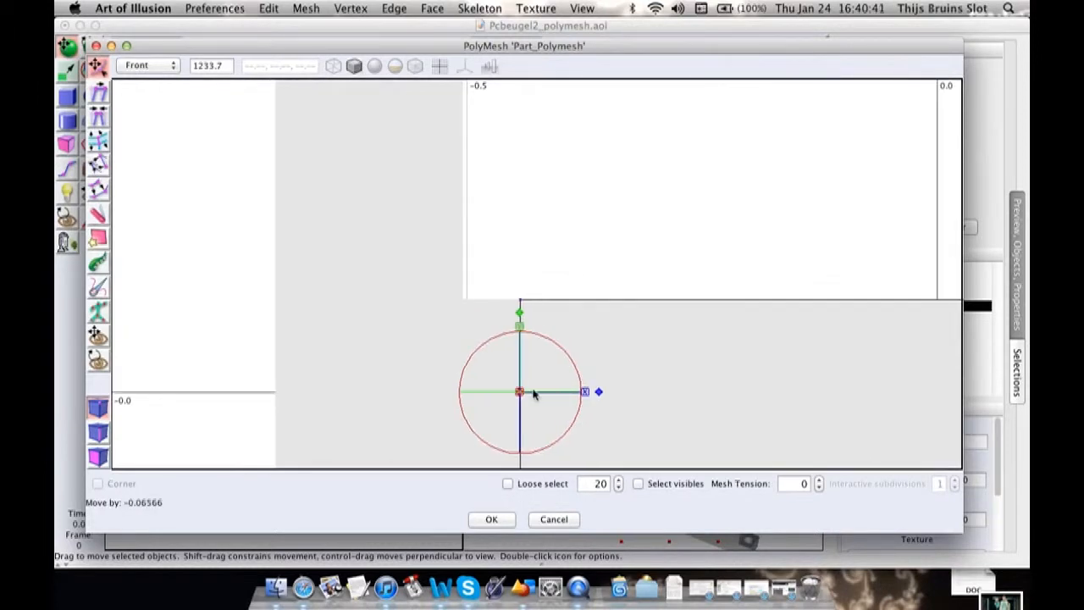
{"action": "left_click_drag", "start_coordinate": [519, 391], "coordinate": [462, 391]}
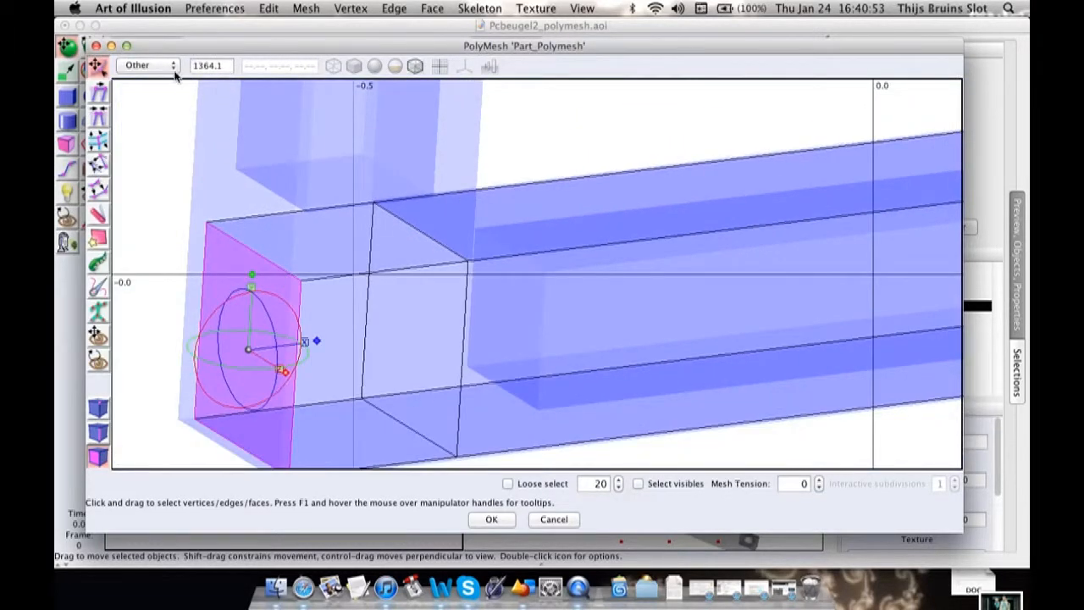
Extrude the upright arm's top face upward into a taller stepped block.
{"action": "left_click", "coordinate": [148, 66]}
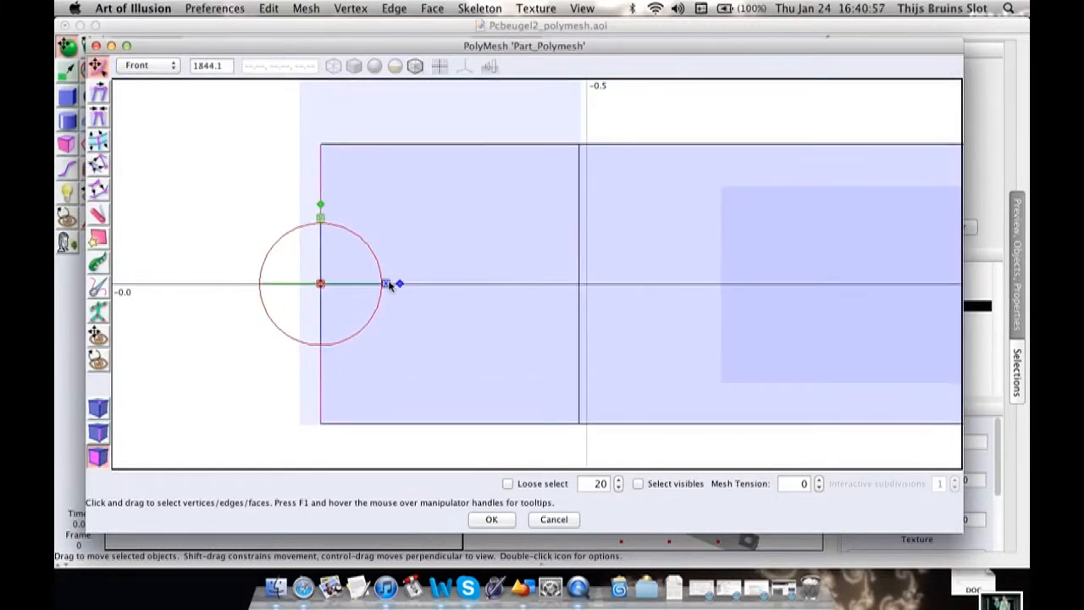
{"action": "left_click_drag", "start_coordinate": [390, 284], "coordinate": [366, 284]}
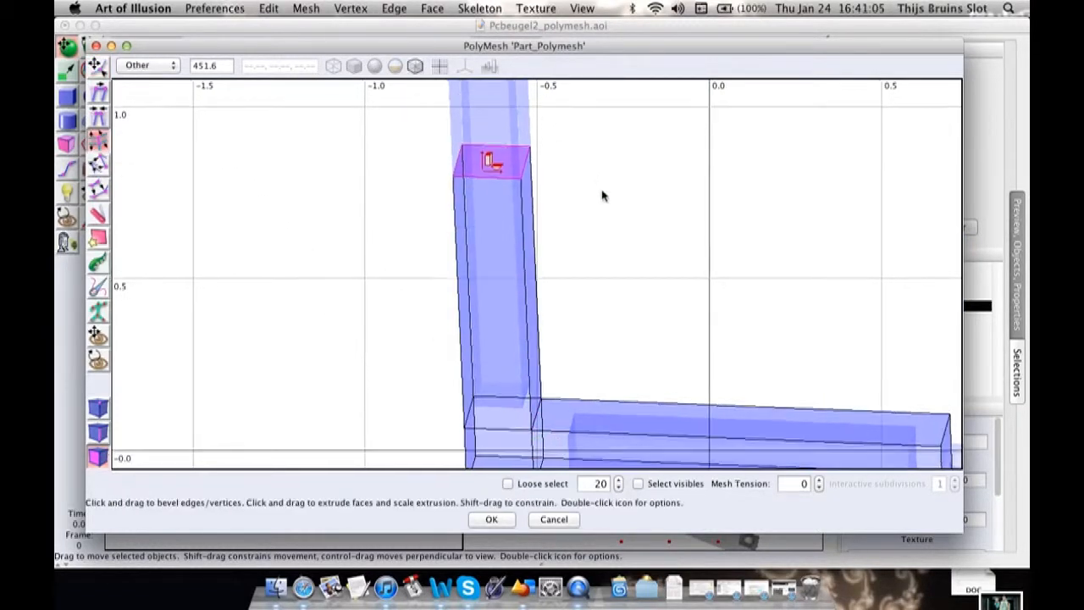
{"action": "left_click", "coordinate": [147, 66]}
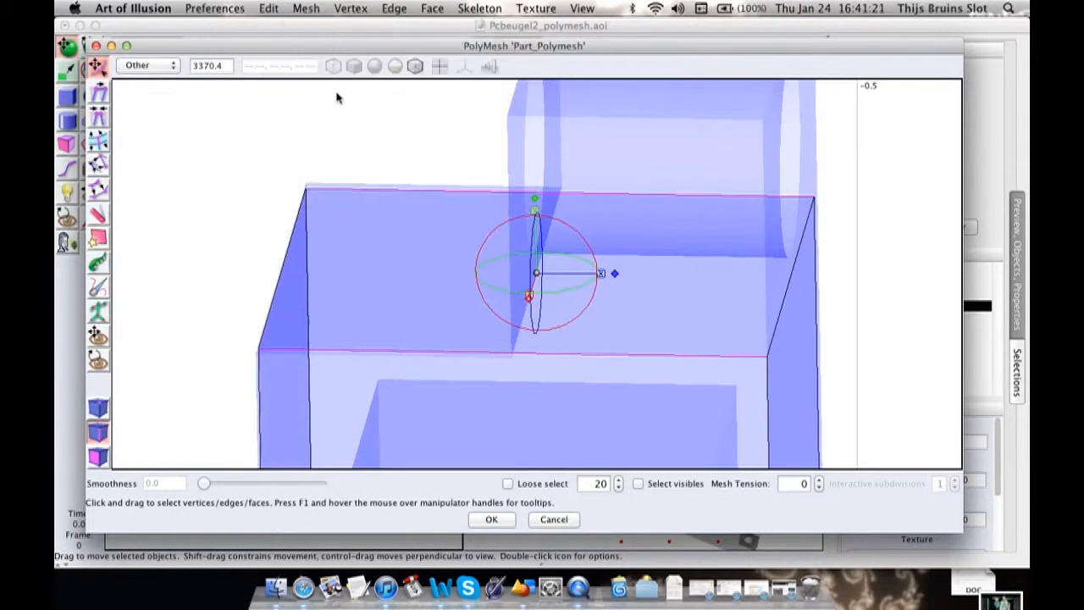
{"action": "mouse_move", "coordinate": [631, 131]}
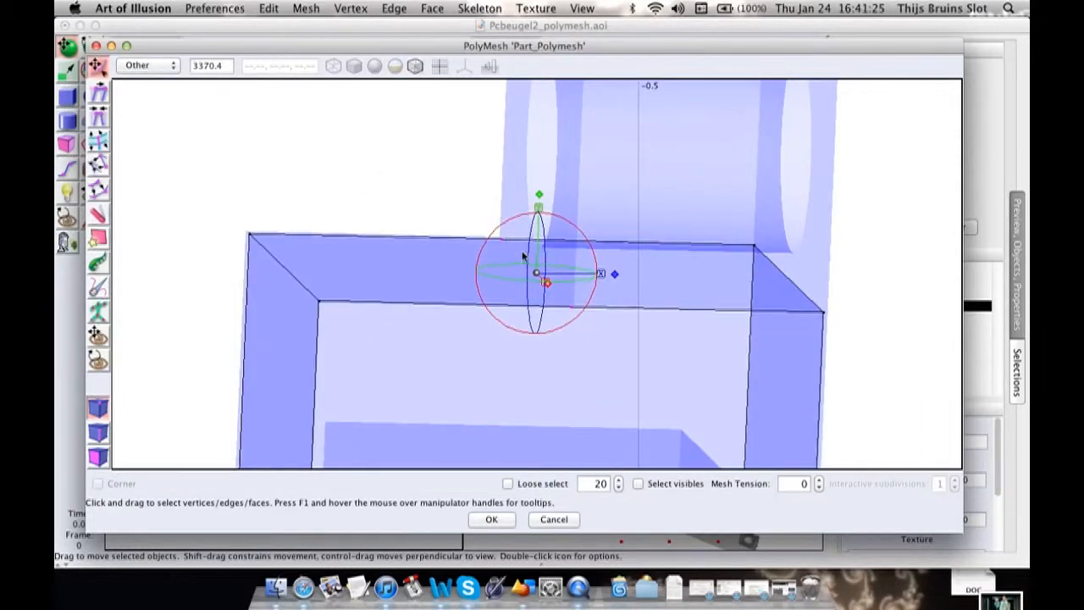
{"action": "left_click_drag", "start_coordinate": [521, 254], "coordinate": [584, 342]}
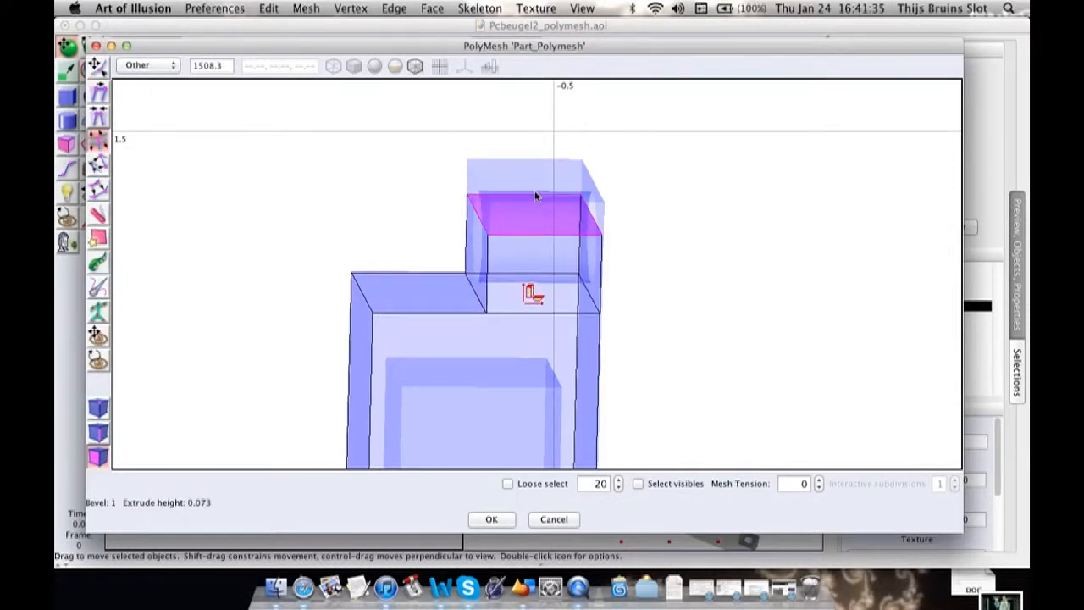
{"action": "left_click", "coordinate": [149, 65]}
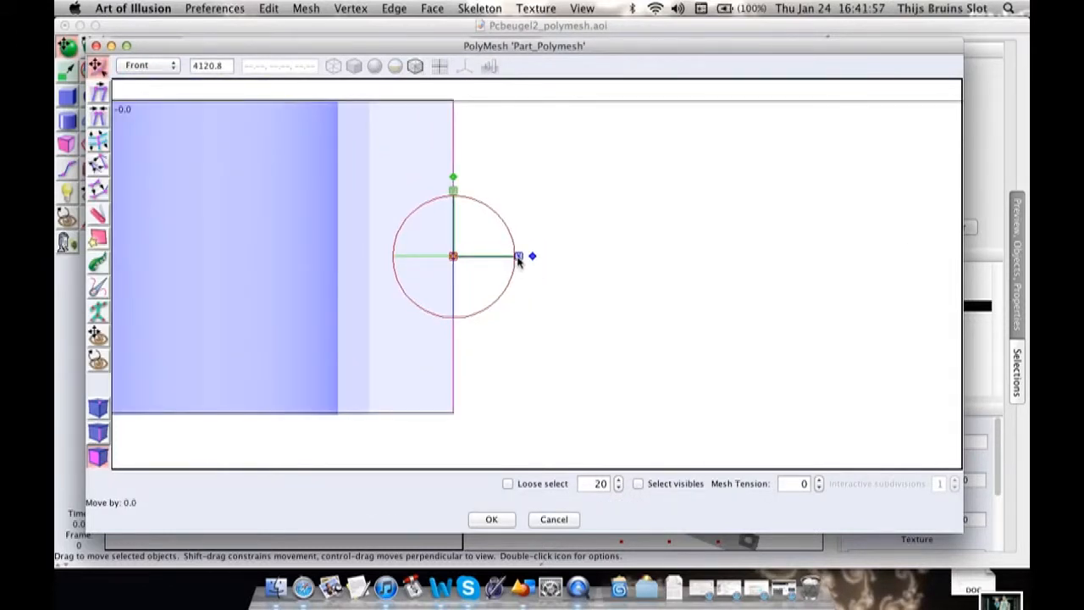
Bevel the upper block's side face inward to an inset face, back in Front view.
{"action": "left_click_drag", "start_coordinate": [519, 256], "coordinate": [413, 256]}
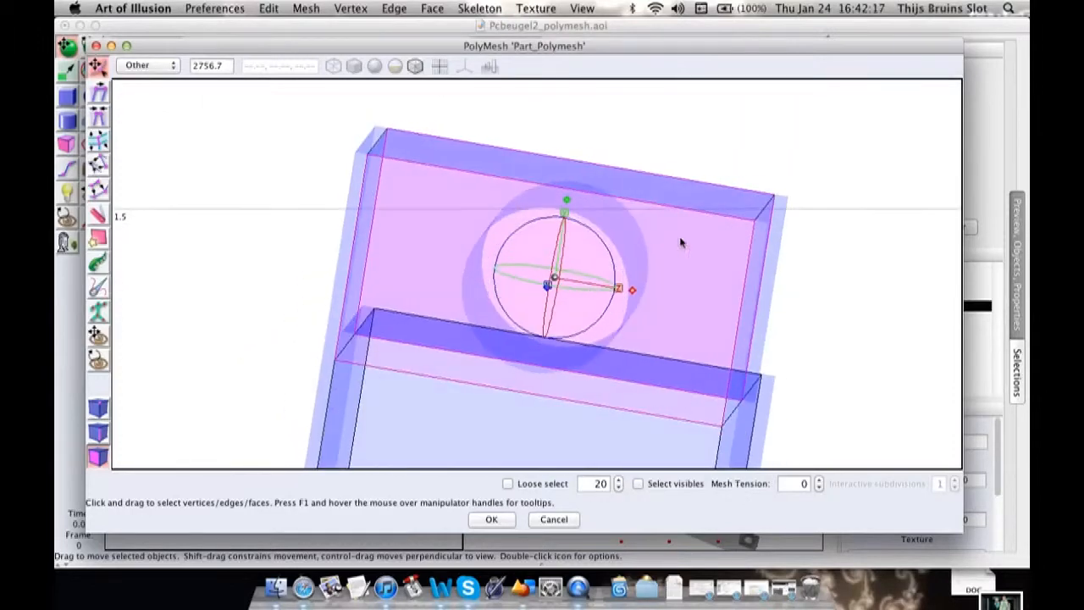
{"action": "left_click", "coordinate": [148, 65]}
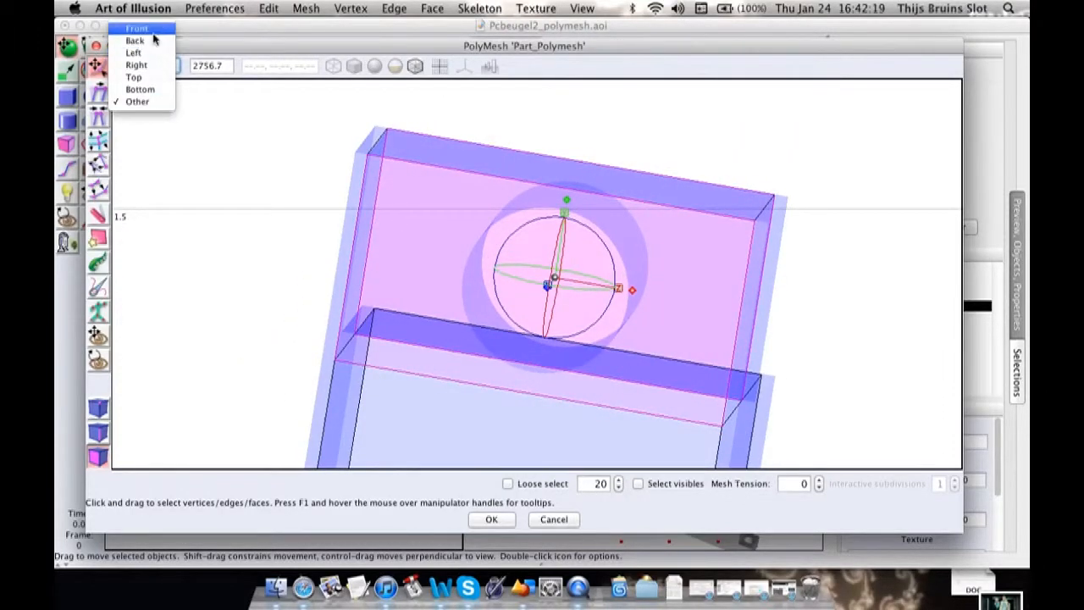
{"action": "left_click", "coordinate": [133, 77]}
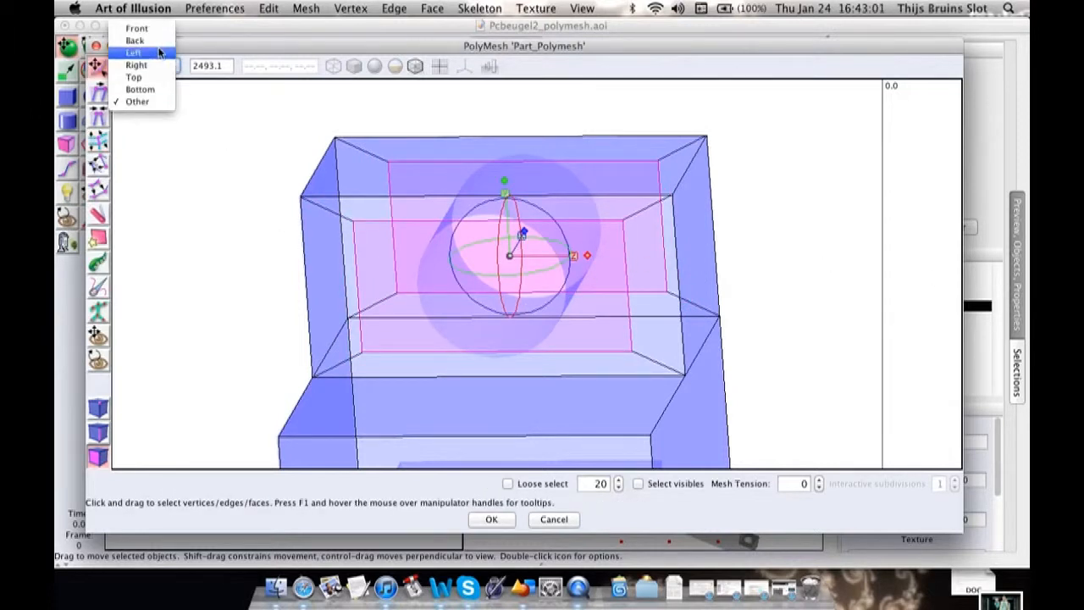
In Left view, scale the inset face down to a small square inside the hole circle.
{"action": "left_click", "coordinate": [137, 65]}
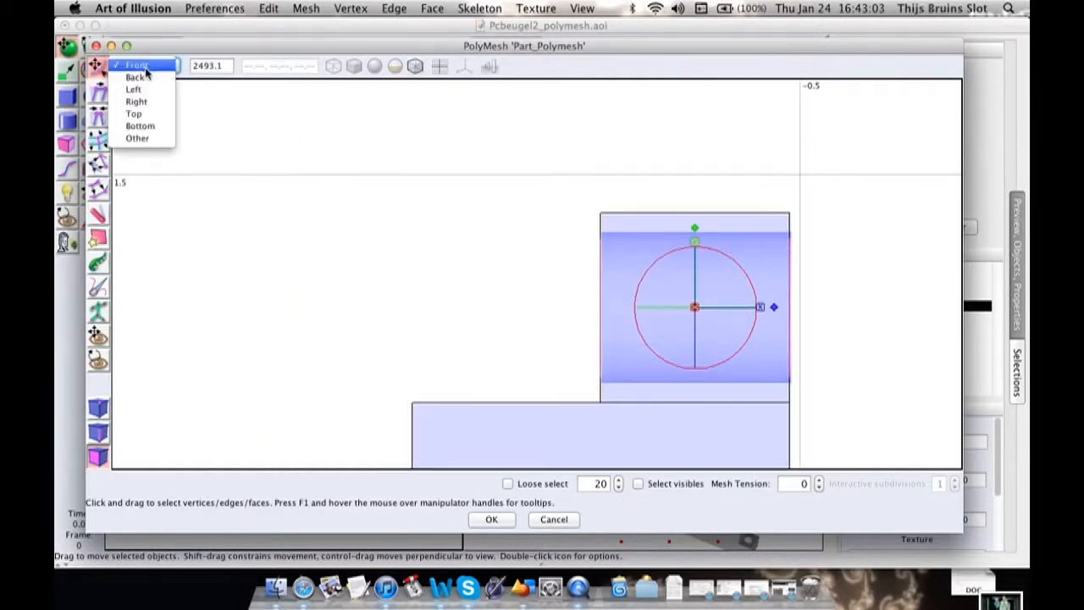
{"action": "left_click", "coordinate": [133, 88]}
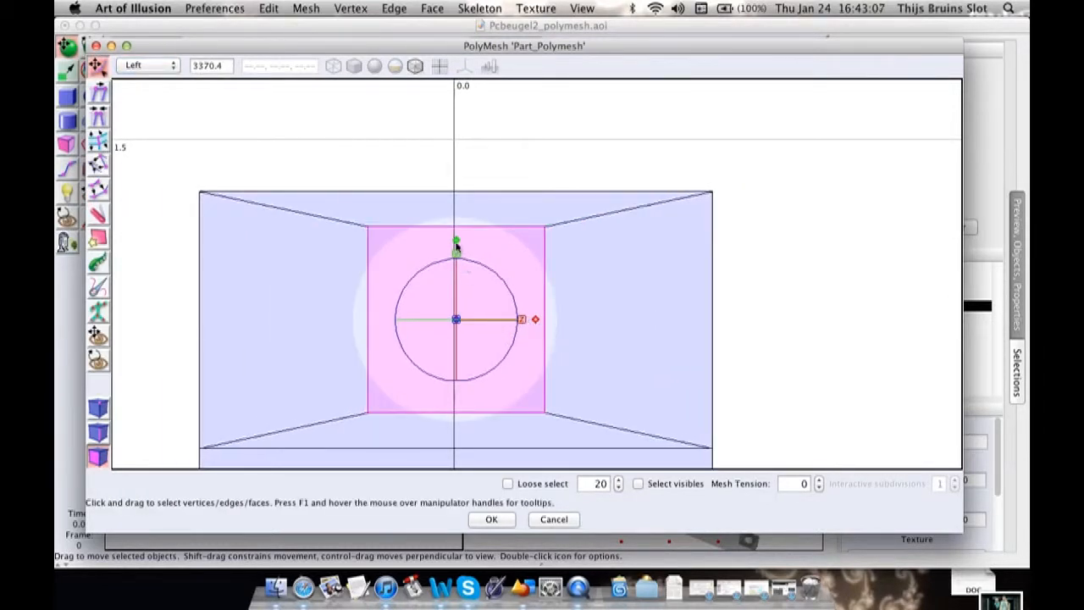
{"action": "left_click_drag", "start_coordinate": [456, 241], "coordinate": [456, 254]}
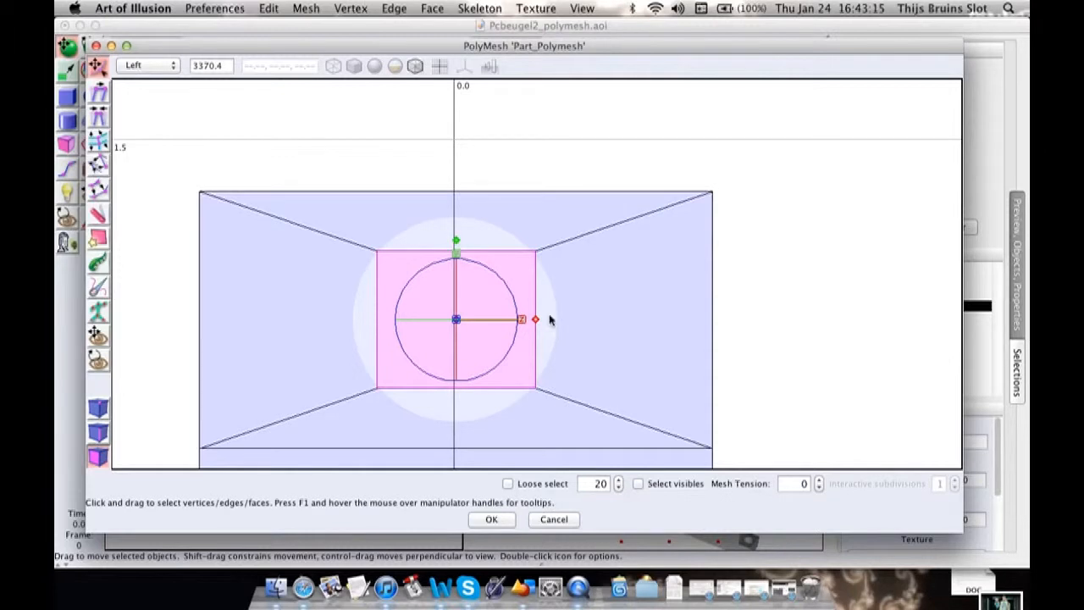
{"action": "left_click_drag", "start_coordinate": [534, 319], "coordinate": [529, 320]}
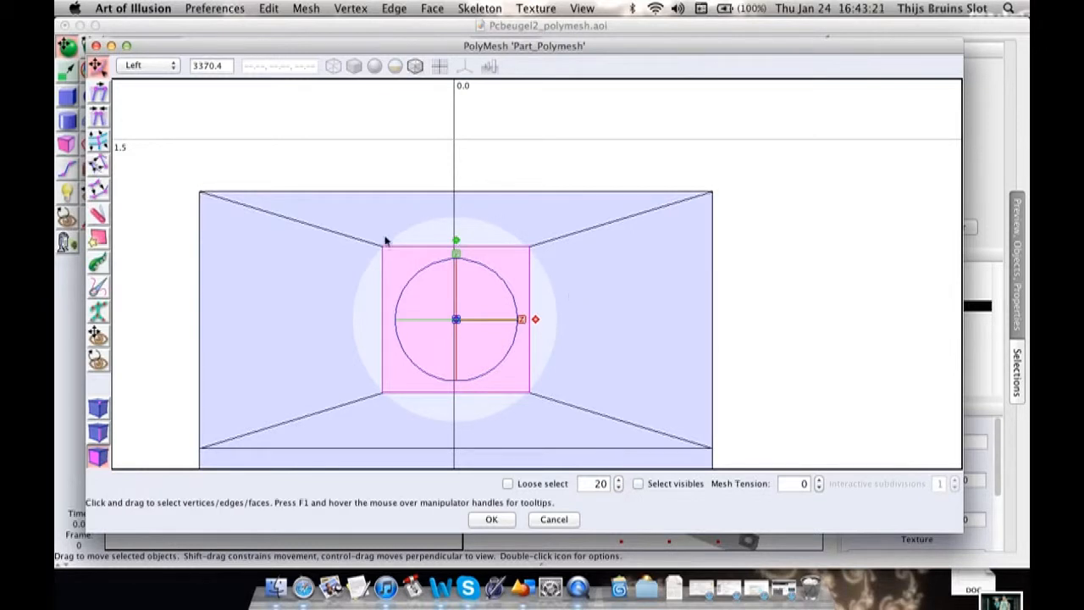
{"action": "mouse_move", "coordinate": [521, 302]}
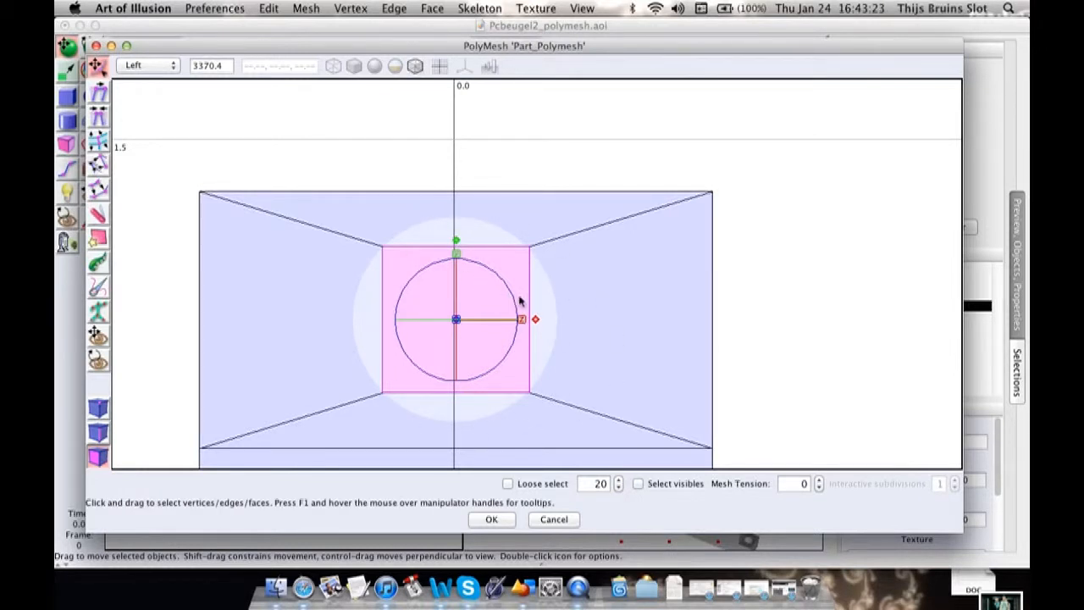
{"action": "mouse_move", "coordinate": [333, 238]}
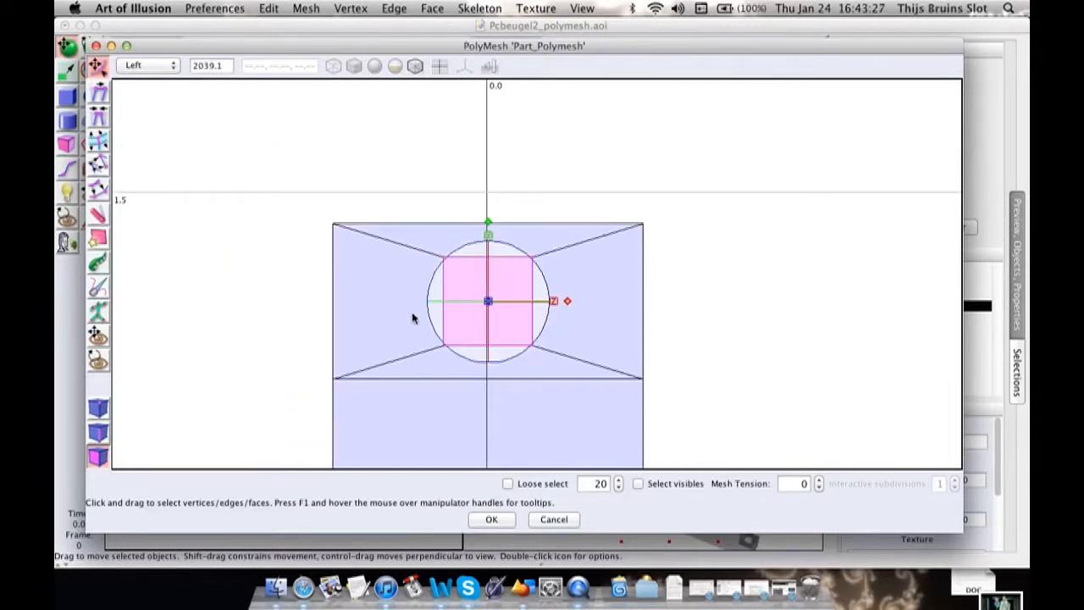
{"action": "mouse_move", "coordinate": [541, 269]}
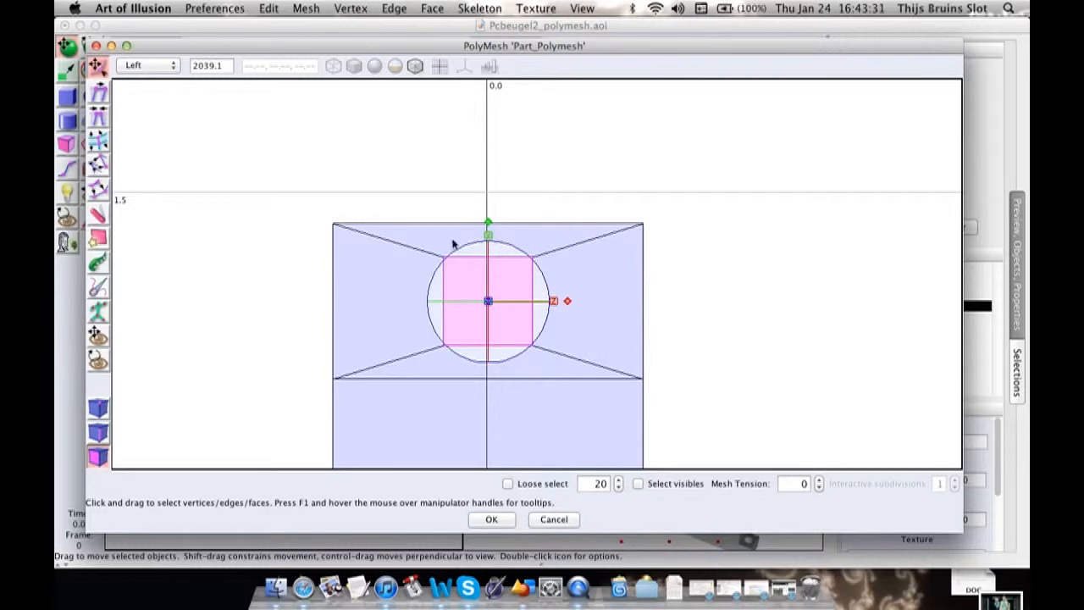
{"action": "mouse_move", "coordinate": [430, 290]}
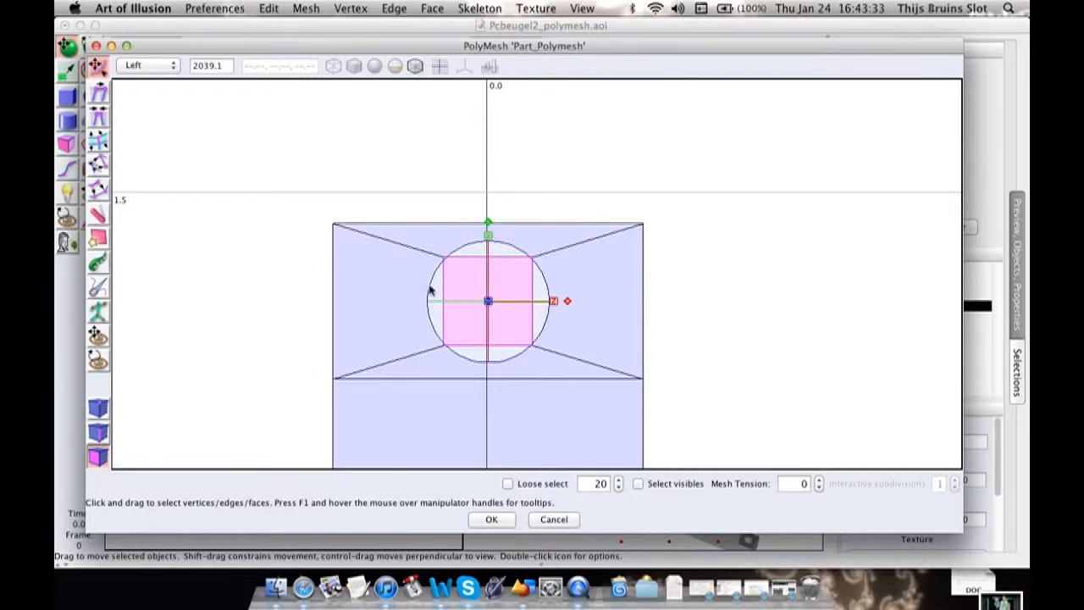
{"action": "mouse_move", "coordinate": [508, 364]}
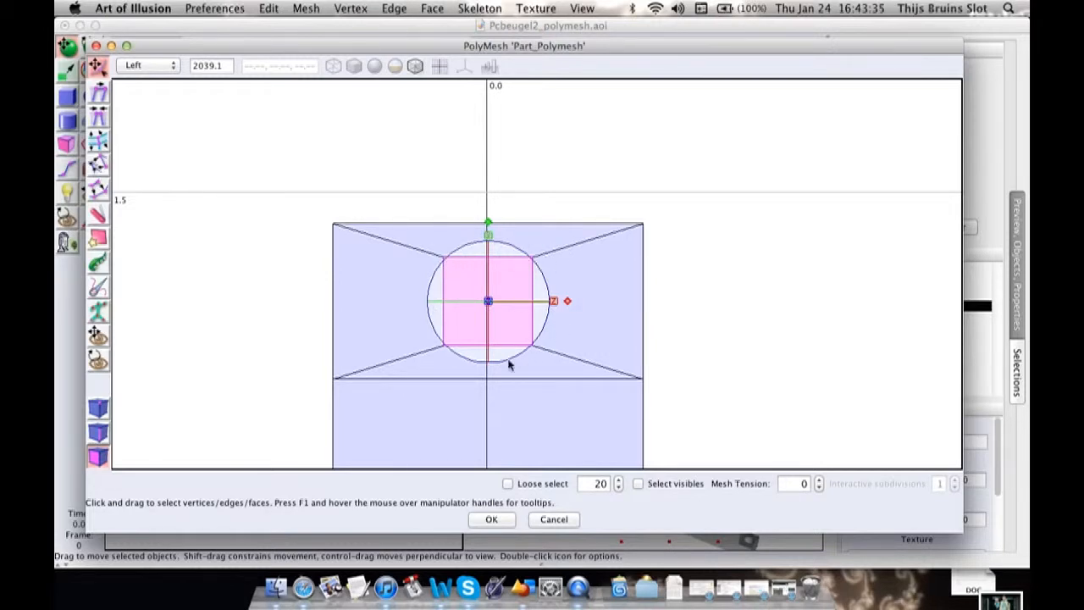
{"action": "mouse_move", "coordinate": [593, 375]}
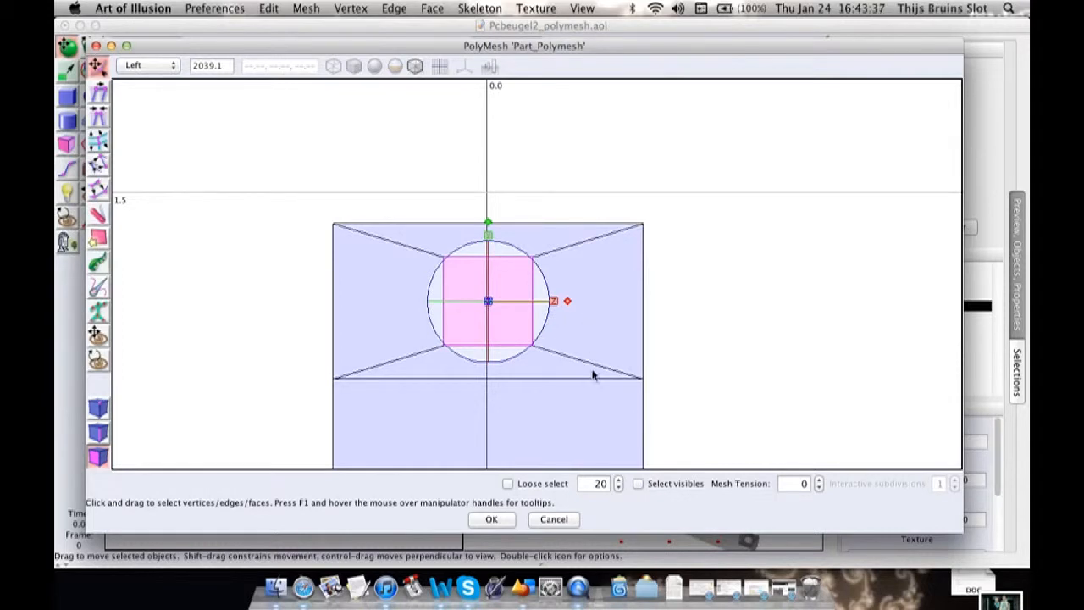
{"action": "mouse_move", "coordinate": [590, 316]}
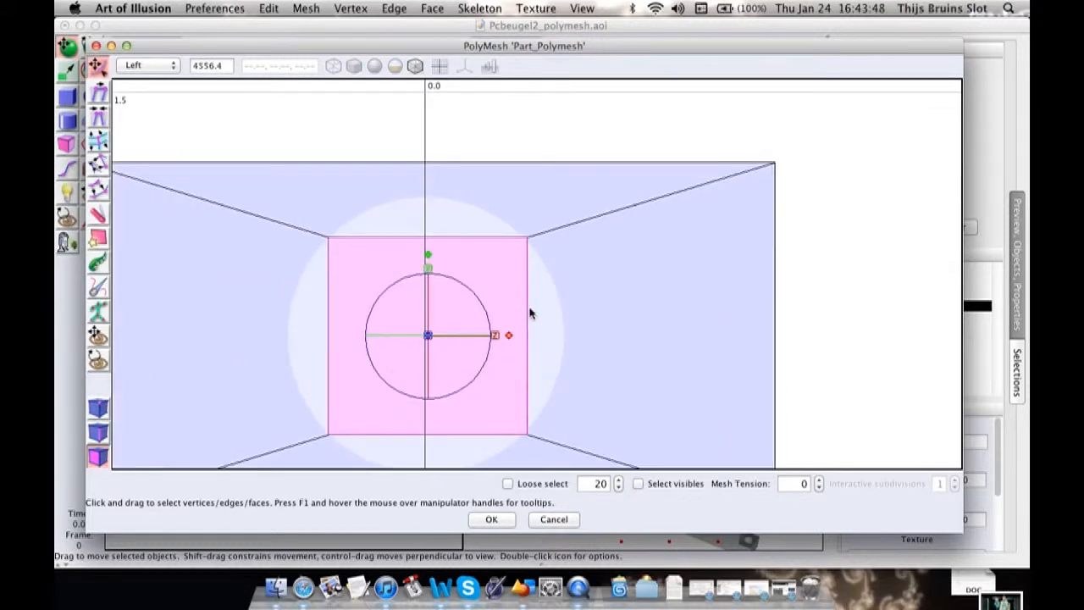
{"action": "mouse_move", "coordinate": [550, 228]}
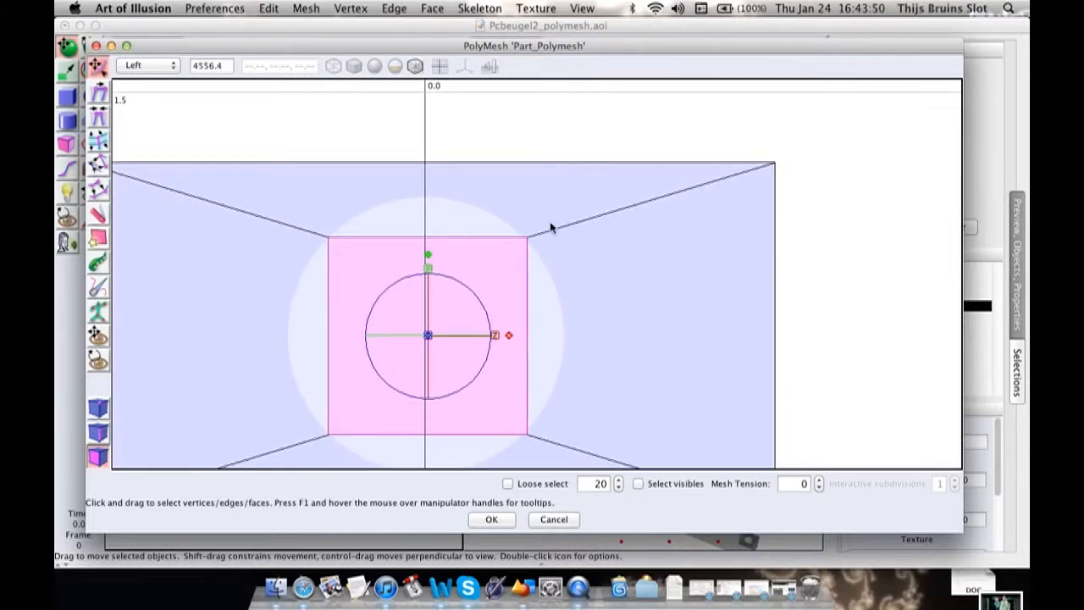
{"action": "mouse_move", "coordinate": [508, 337]}
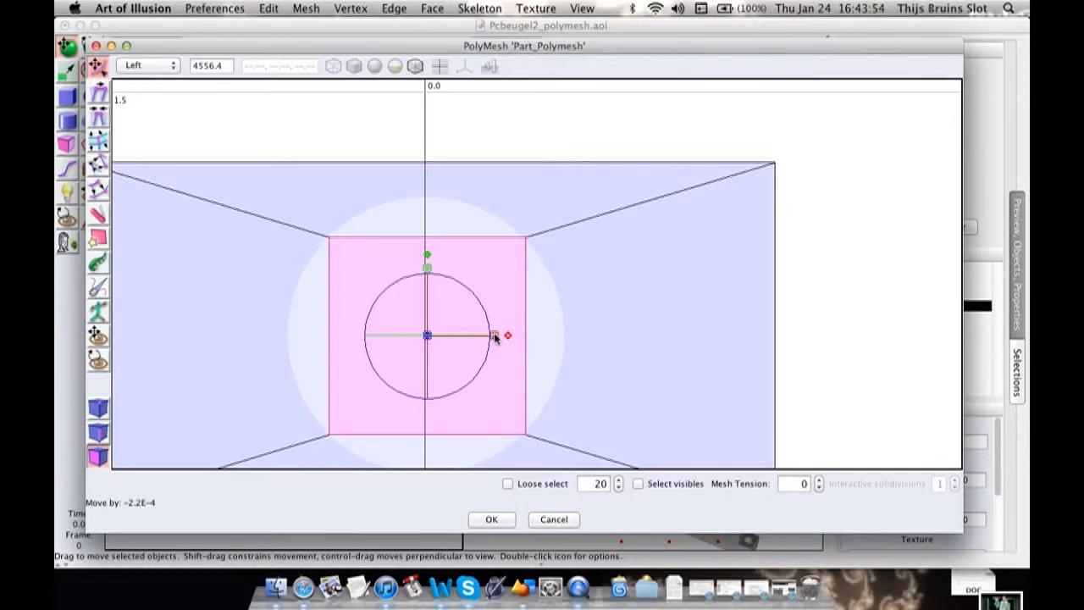
{"action": "mouse_move", "coordinate": [739, 312]}
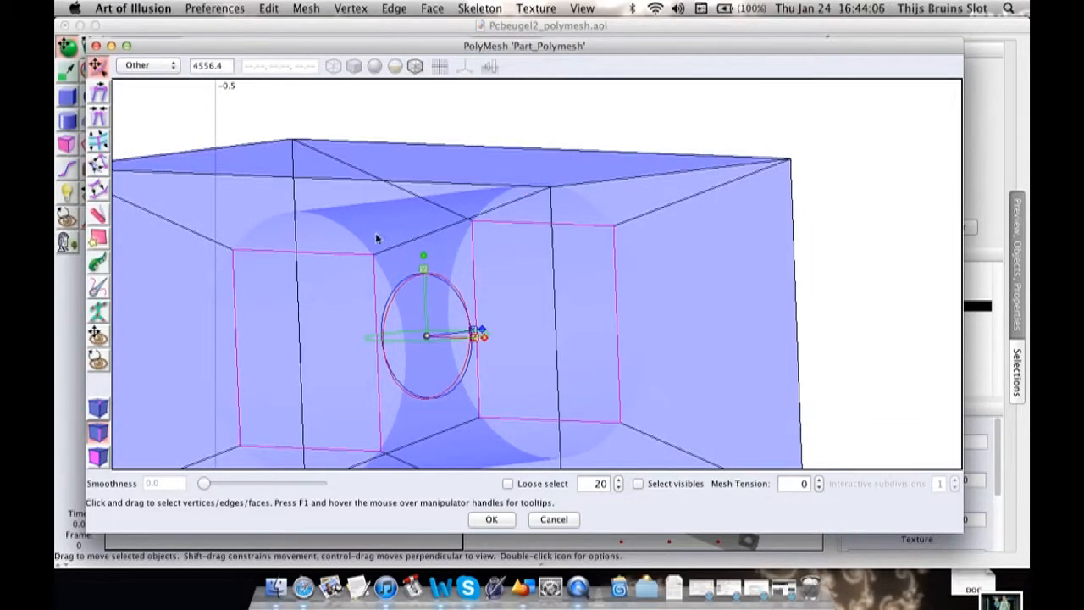
In Left view, scale the hole vertices outward so the square outline becomes an octagon.
{"action": "left_click", "coordinate": [144, 65]}
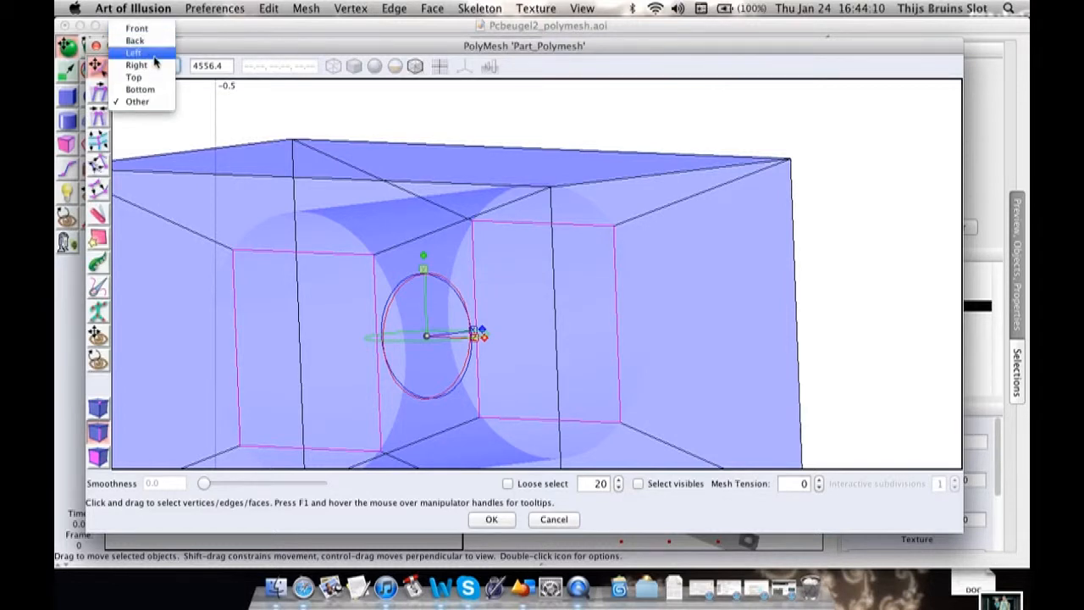
{"action": "left_click", "coordinate": [132, 53]}
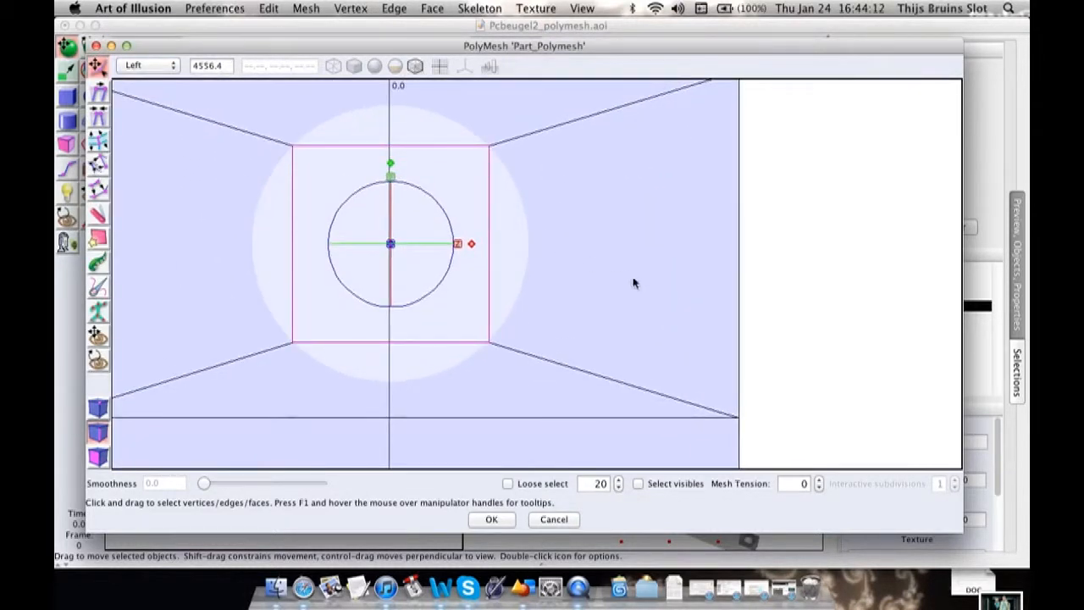
{"action": "right_click", "coordinate": [634, 283]}
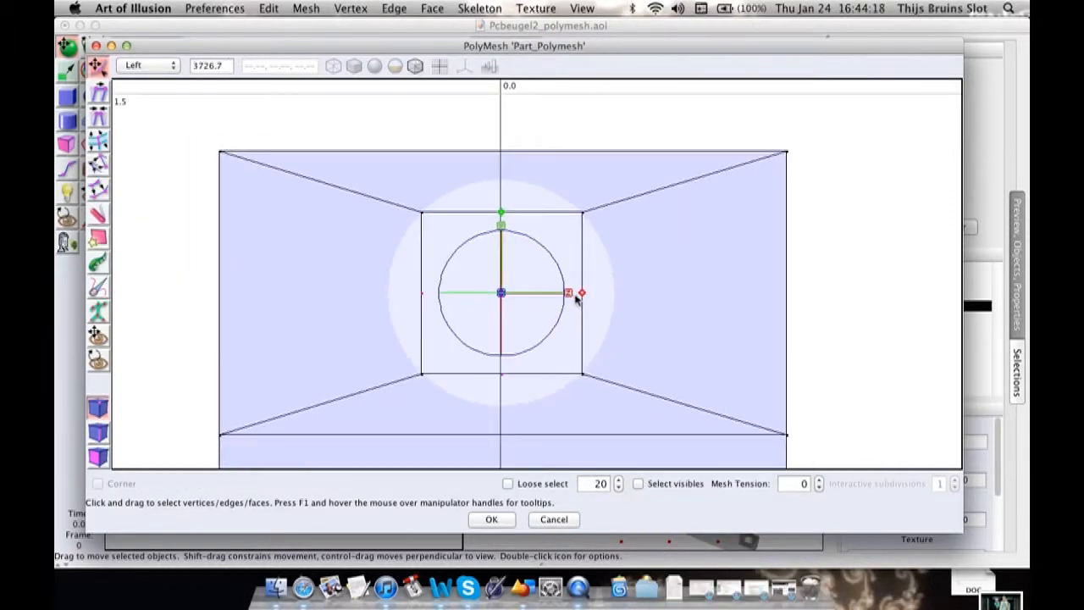
{"action": "left_click_drag", "start_coordinate": [581, 293], "coordinate": [598, 298]}
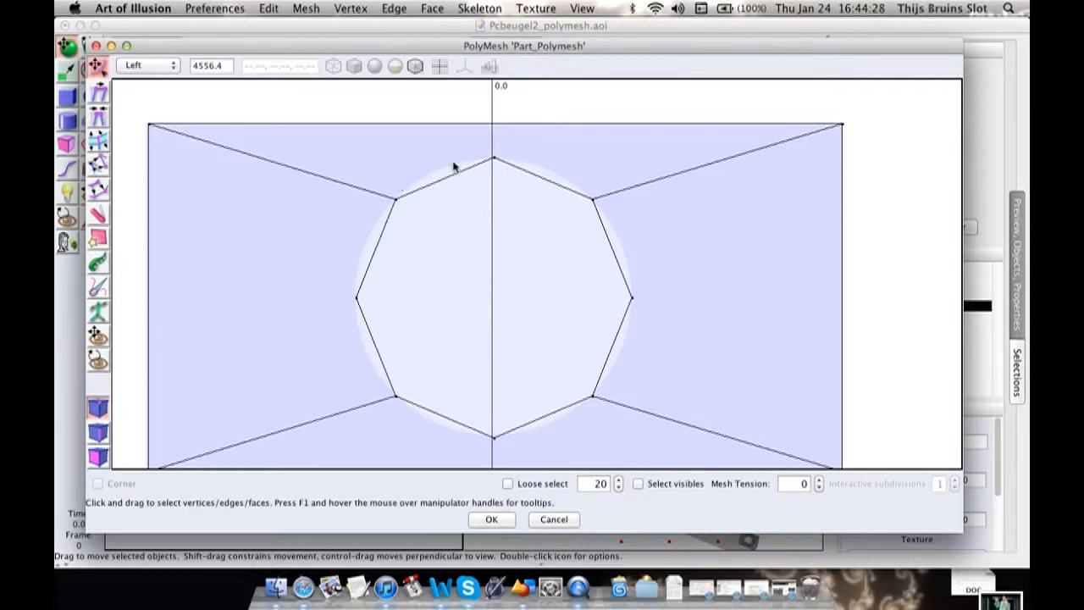
{"action": "mouse_move", "coordinate": [614, 240]}
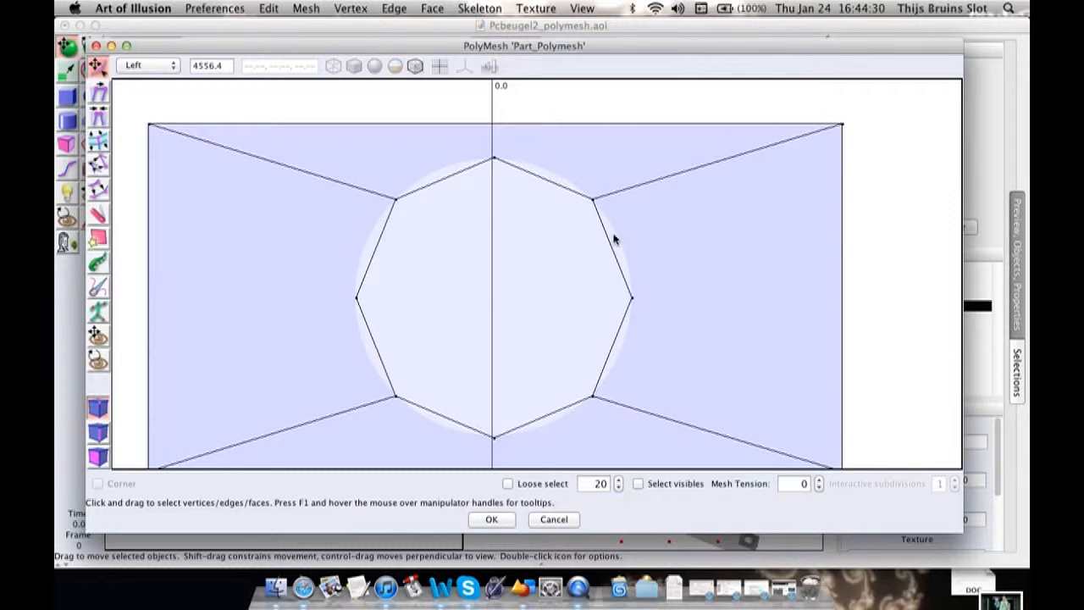
Subdivide the octagon's edges and scale the new midpoint vertices outward to round the hole.
{"action": "left_click", "coordinate": [375, 247]}
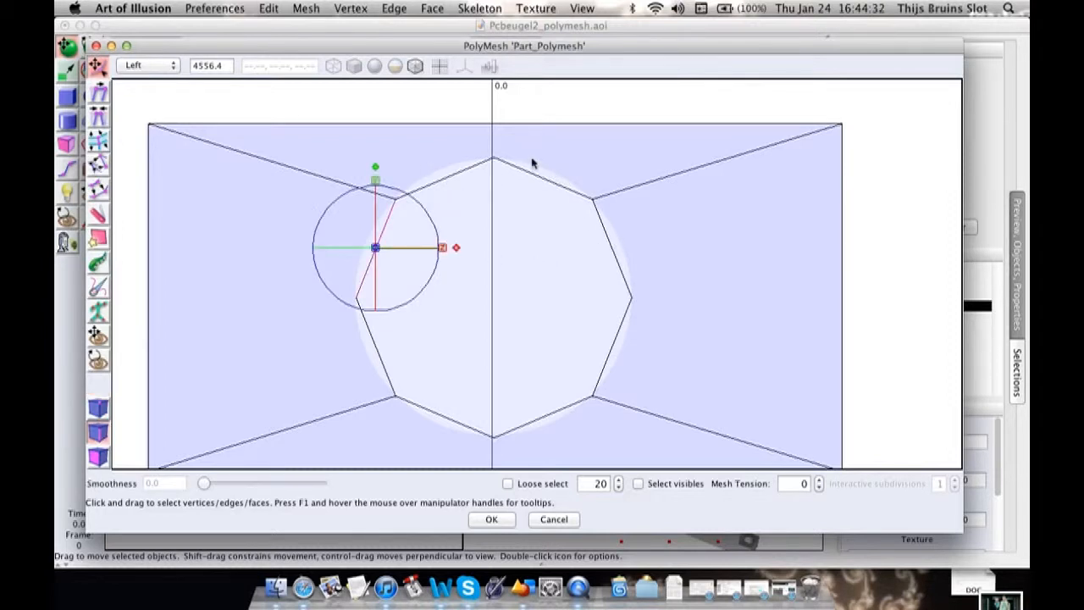
{"action": "left_click_drag", "start_coordinate": [375, 247], "coordinate": [493, 212]}
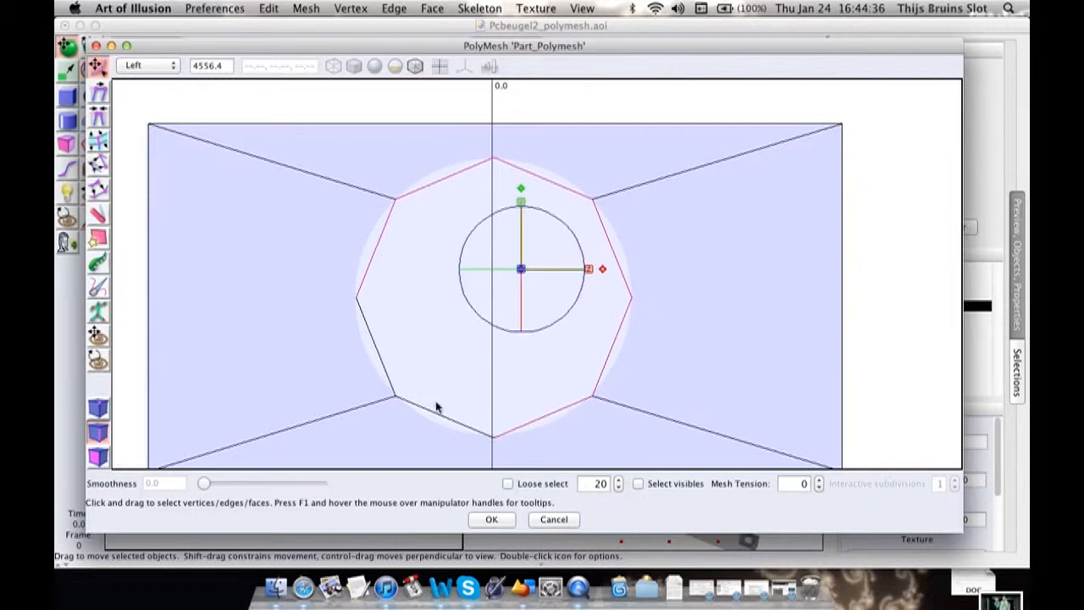
{"action": "right_click", "coordinate": [494, 218]}
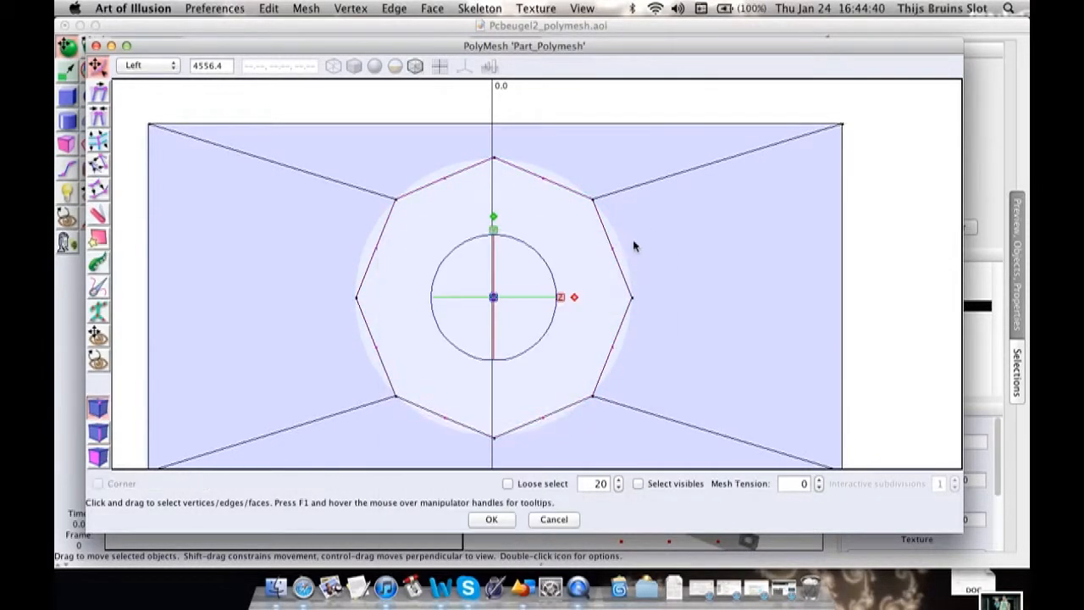
{"action": "left_click_drag", "start_coordinate": [574, 297], "coordinate": [576, 305]}
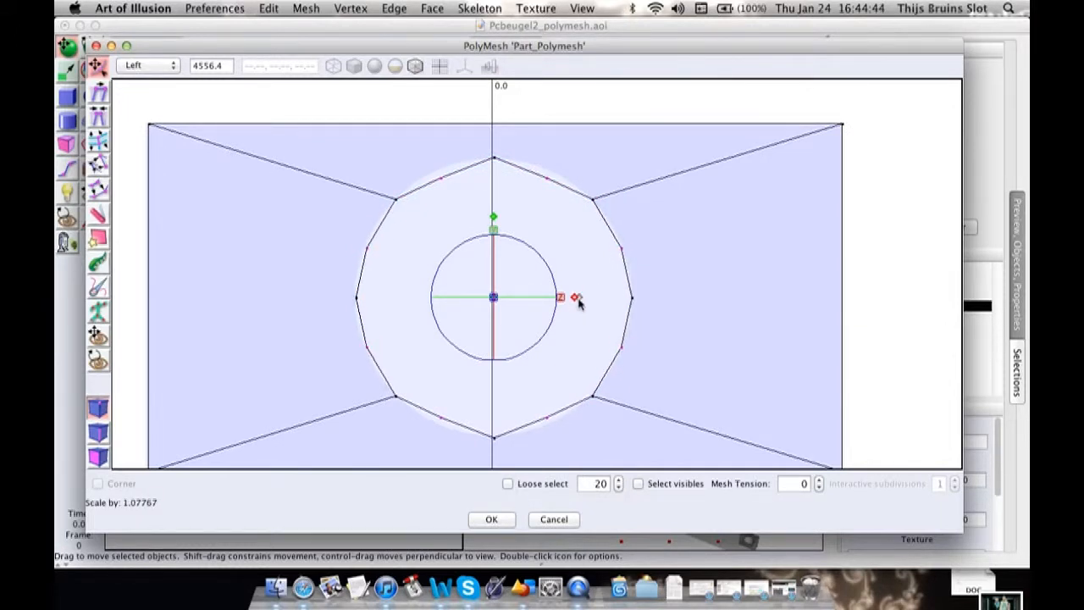
{"action": "mouse_move", "coordinate": [462, 205]}
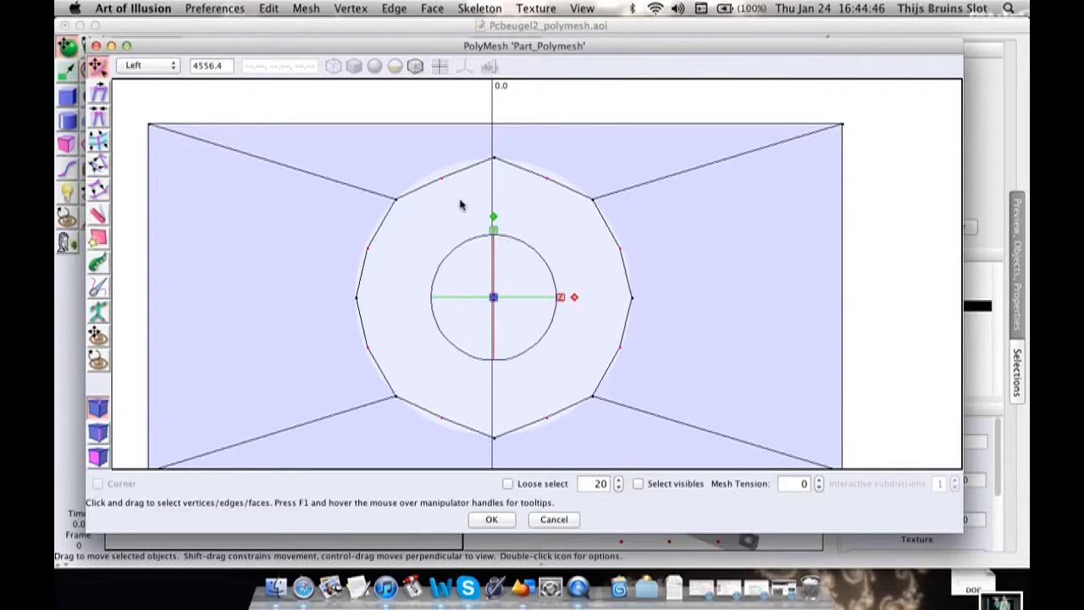
{"action": "mouse_move", "coordinate": [622, 406]}
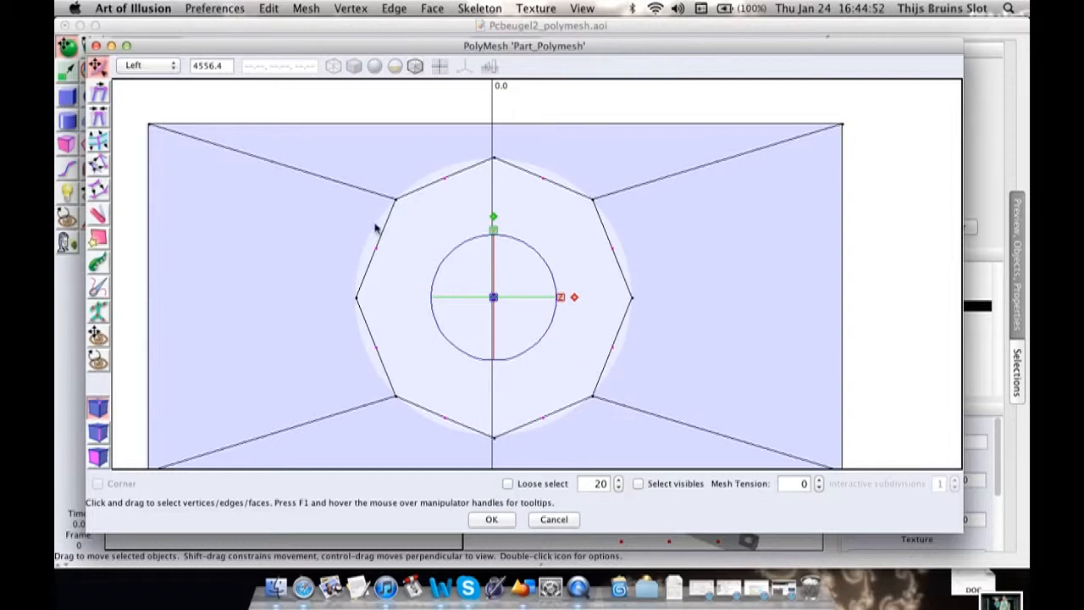
{"action": "mouse_move", "coordinate": [686, 313]}
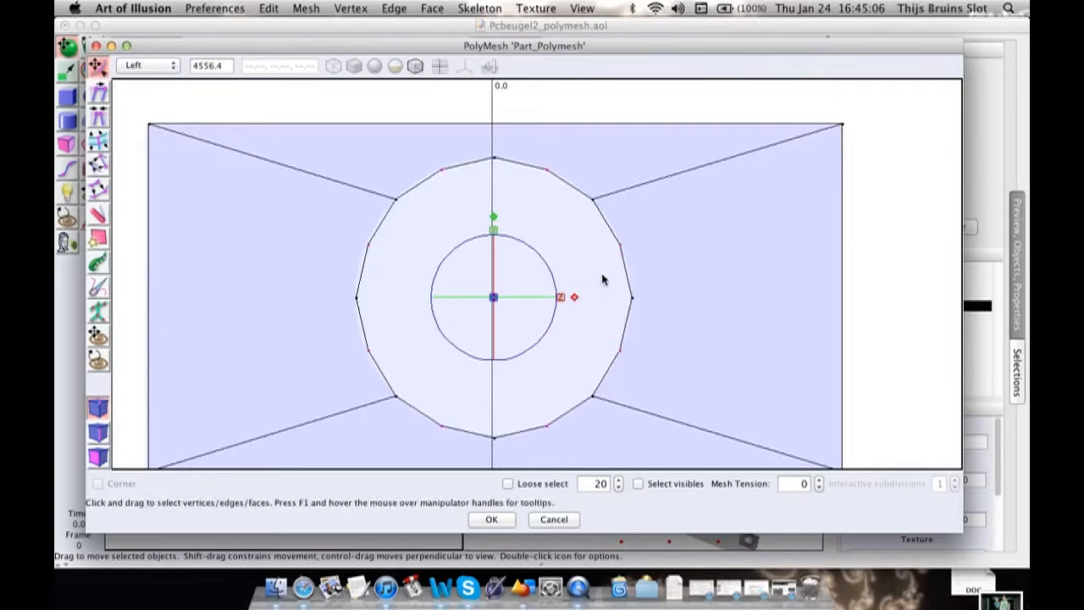
{"action": "mouse_move", "coordinate": [492, 298]}
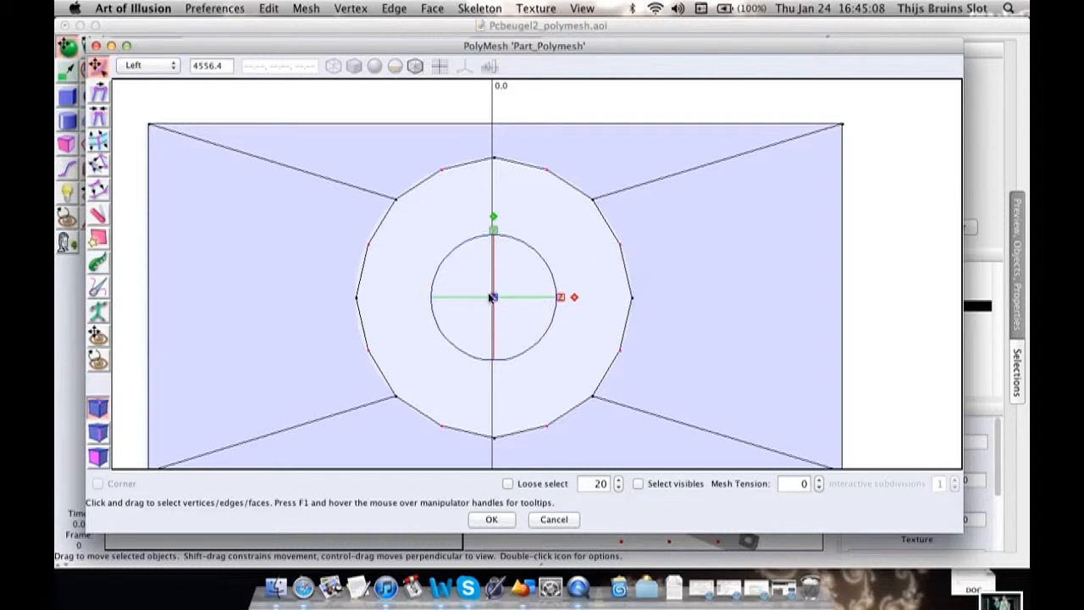
{"action": "mouse_move", "coordinate": [517, 213]}
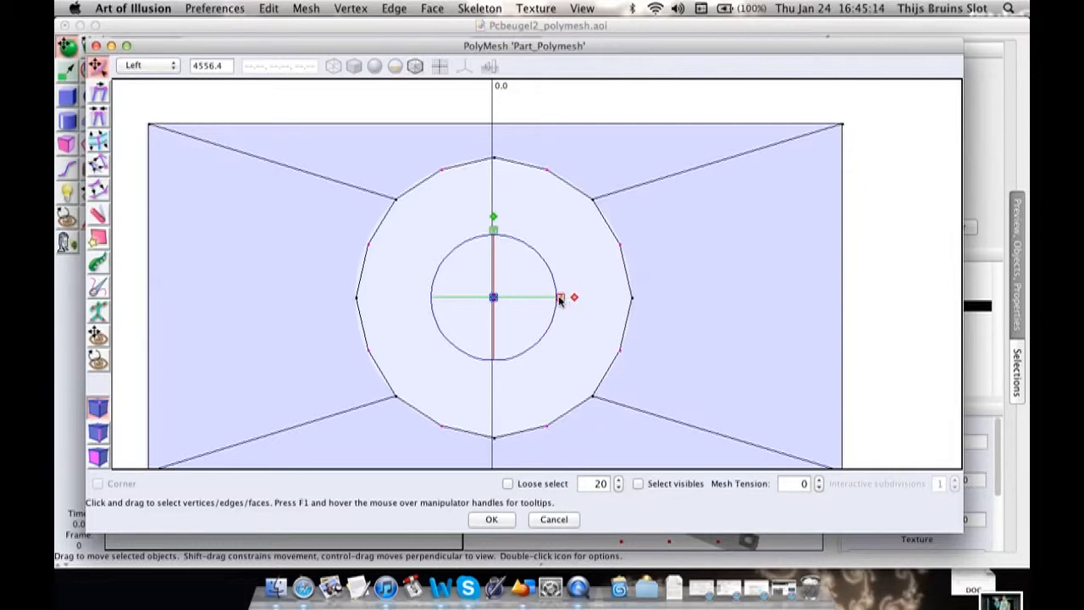
{"action": "left_click_drag", "start_coordinate": [560, 298], "coordinate": [573, 297]}
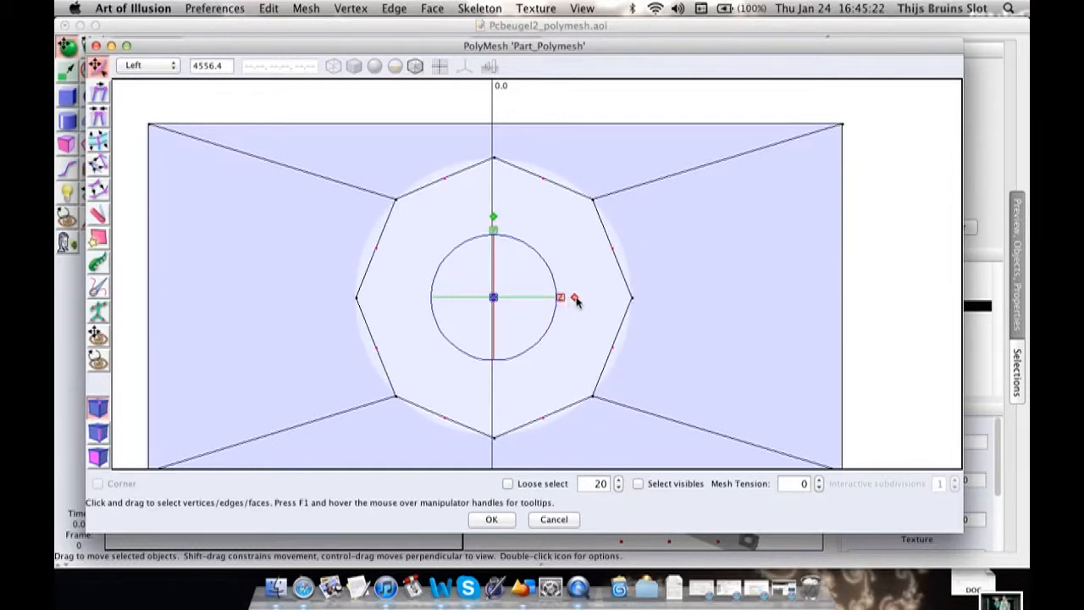
{"action": "left_click_drag", "start_coordinate": [574, 298], "coordinate": [585, 297]}
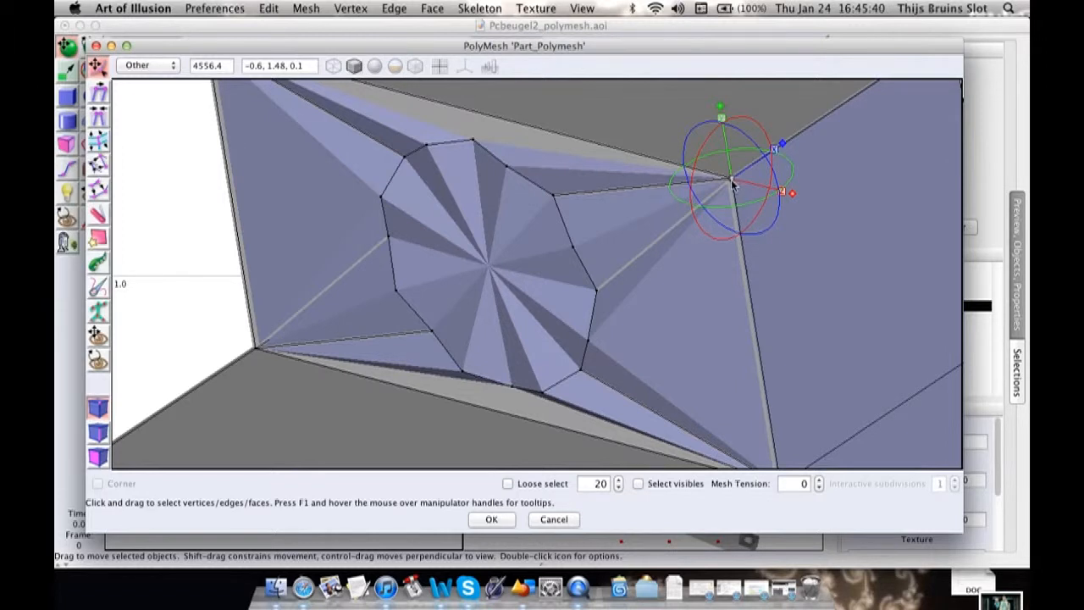
{"action": "mouse_move", "coordinate": [292, 360]}
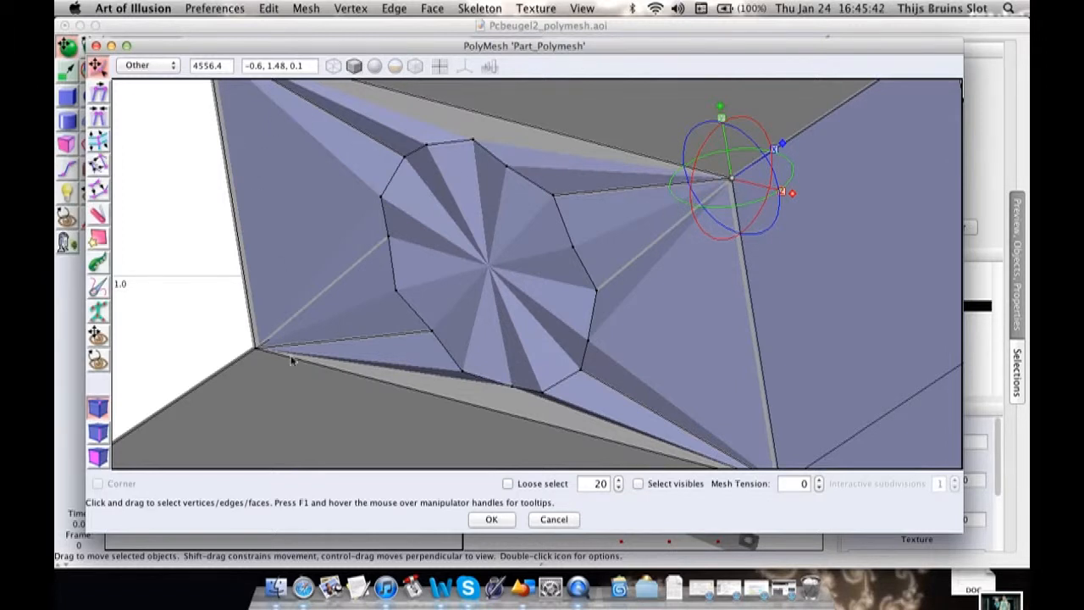
{"action": "mouse_move", "coordinate": [398, 180]}
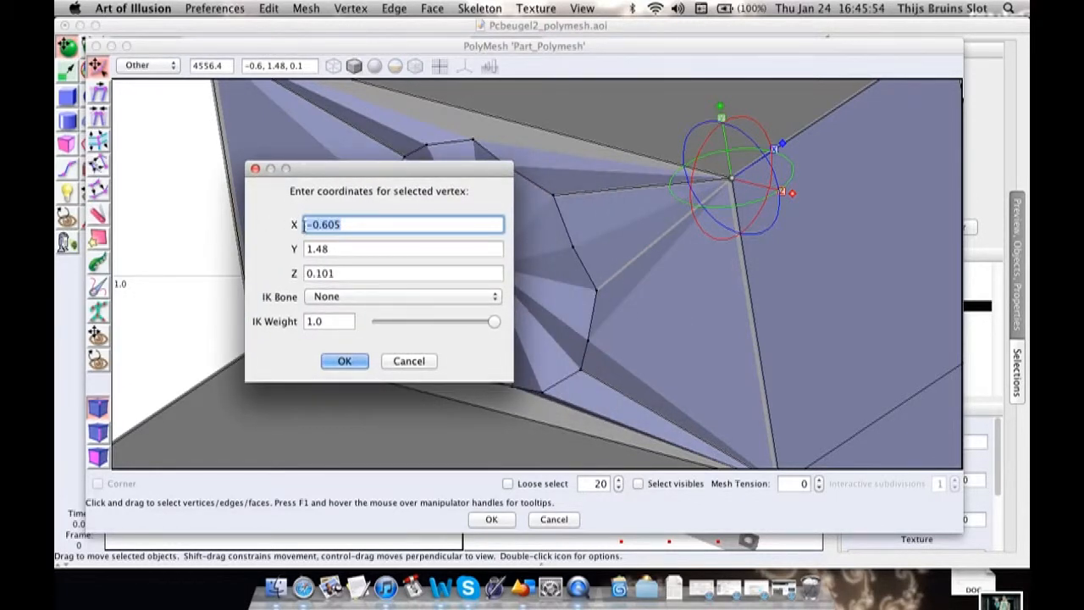
Set the selected hole vertices' X coordinate to -0.605, then confirm the second vertex.
{"action": "left_click", "coordinate": [344, 361]}
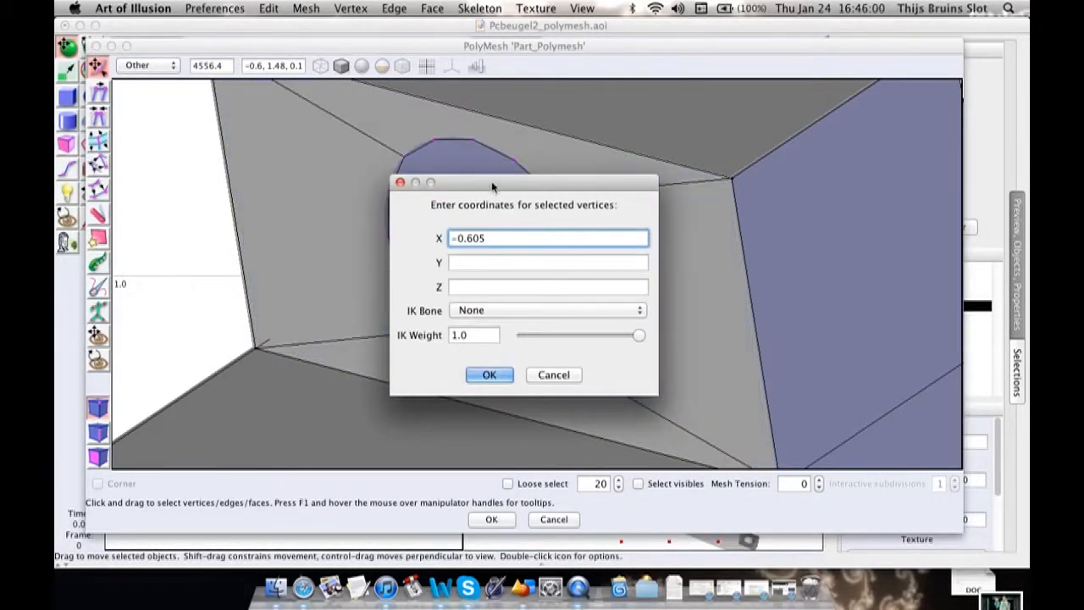
{"action": "left_click", "coordinate": [489, 375]}
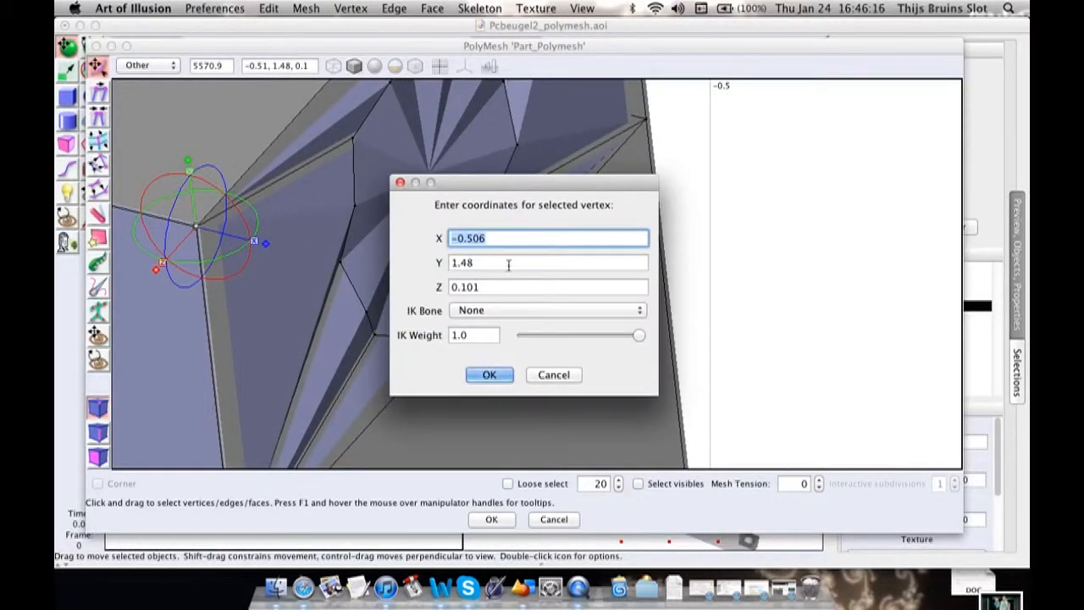
{"action": "left_click", "coordinate": [489, 374]}
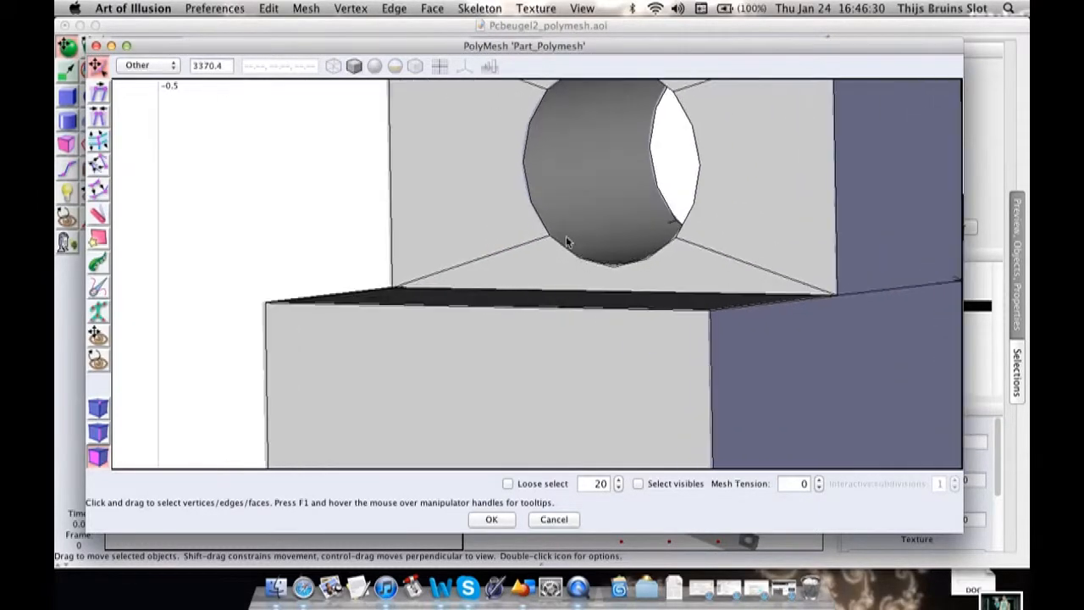
Bridge the hole ring faces into a through-tunnel and close the mesh editor with OK.
{"action": "left_click", "coordinate": [582, 9]}
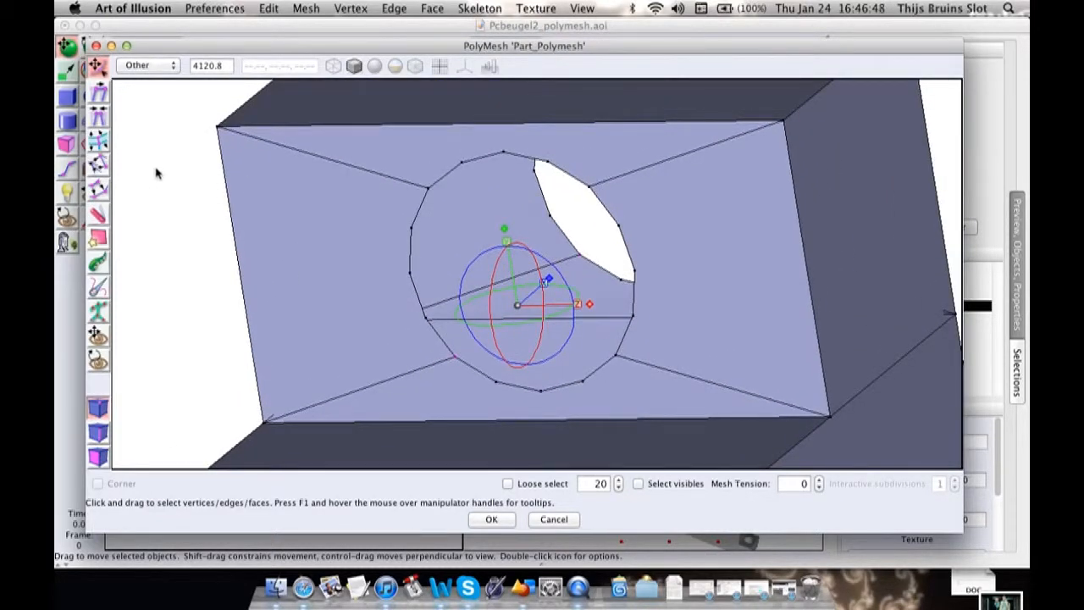
{"action": "right_click", "coordinate": [157, 173]}
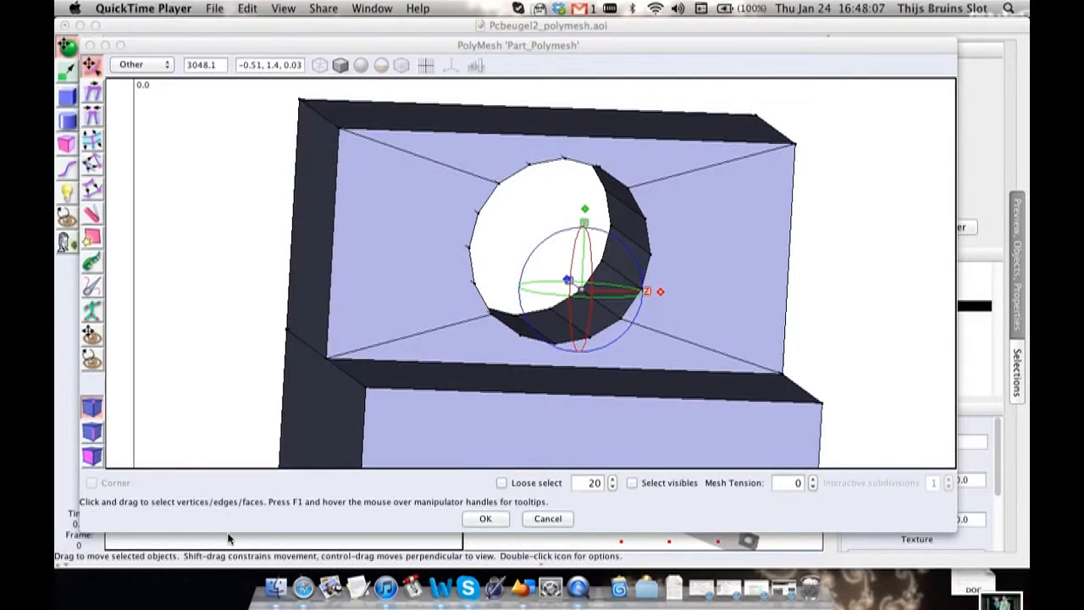
{"action": "left_click", "coordinate": [485, 519]}
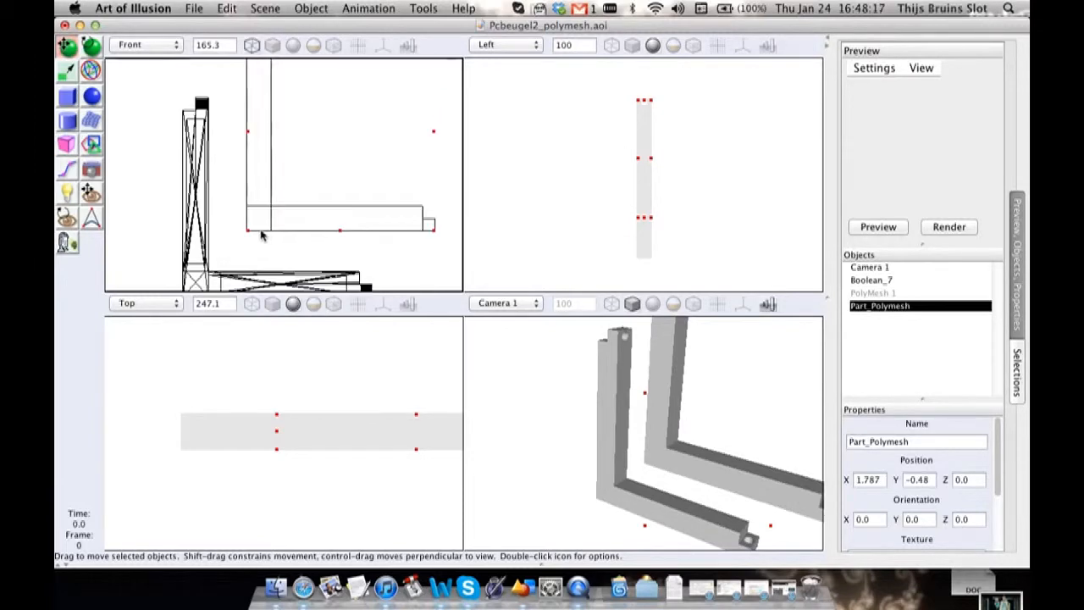
Switch the Camera 1 view to Wireframe display, showing Part_Polymesh and the bracket as meshes.
{"action": "left_click", "coordinate": [611, 303]}
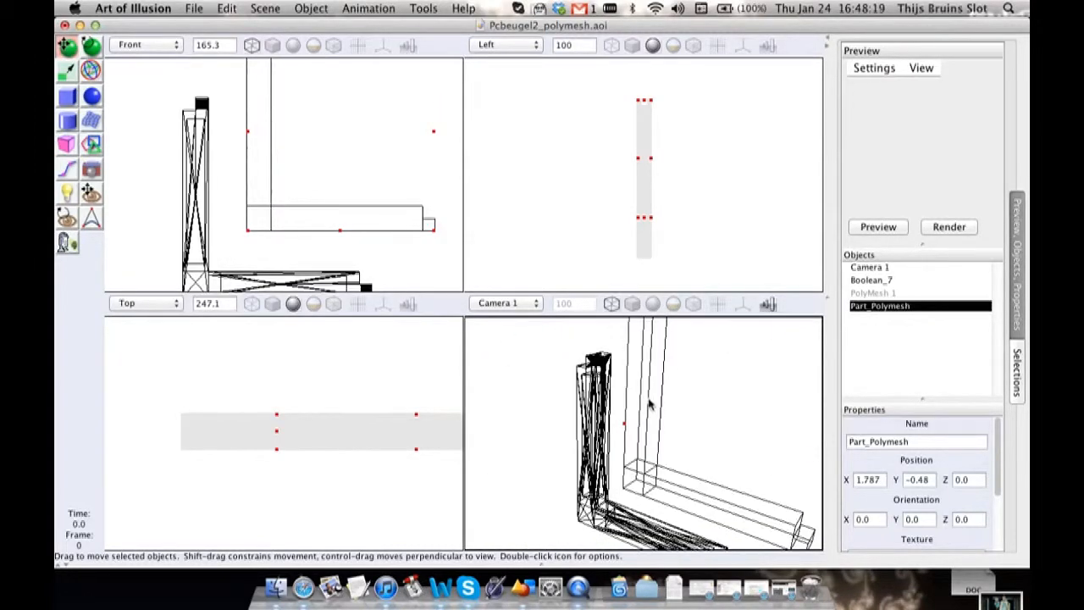